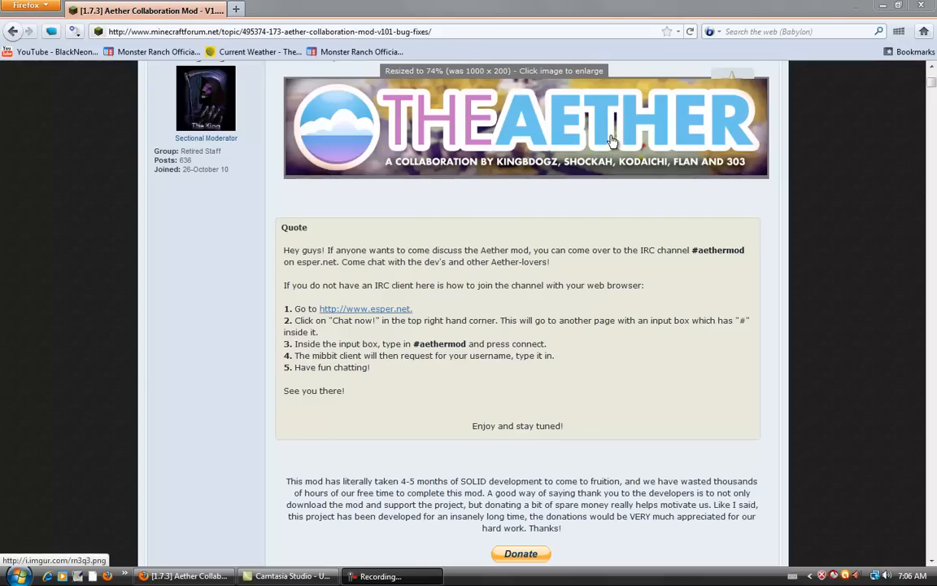
{"action": "mouse_move", "coordinate": [638, 159]}
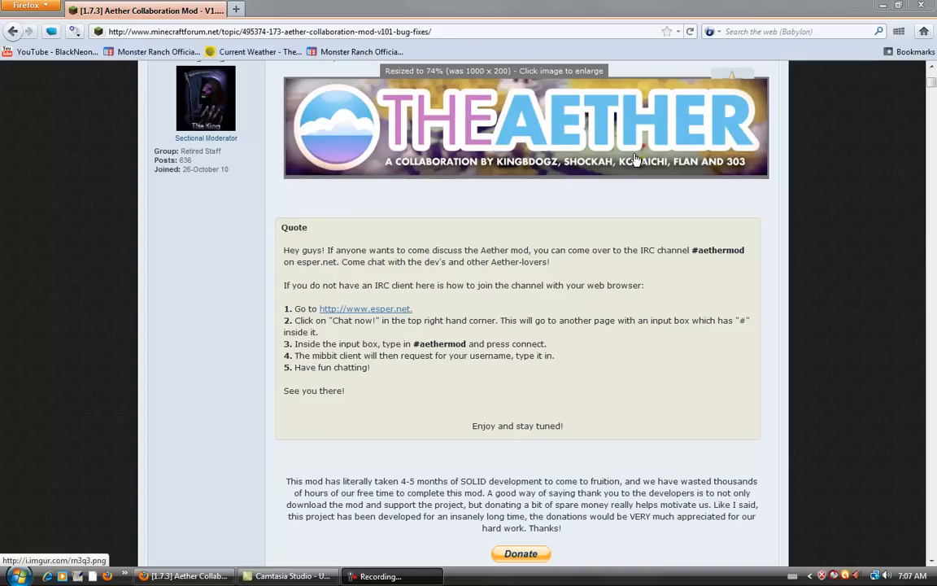
{"action": "mouse_move", "coordinate": [630, 153]}
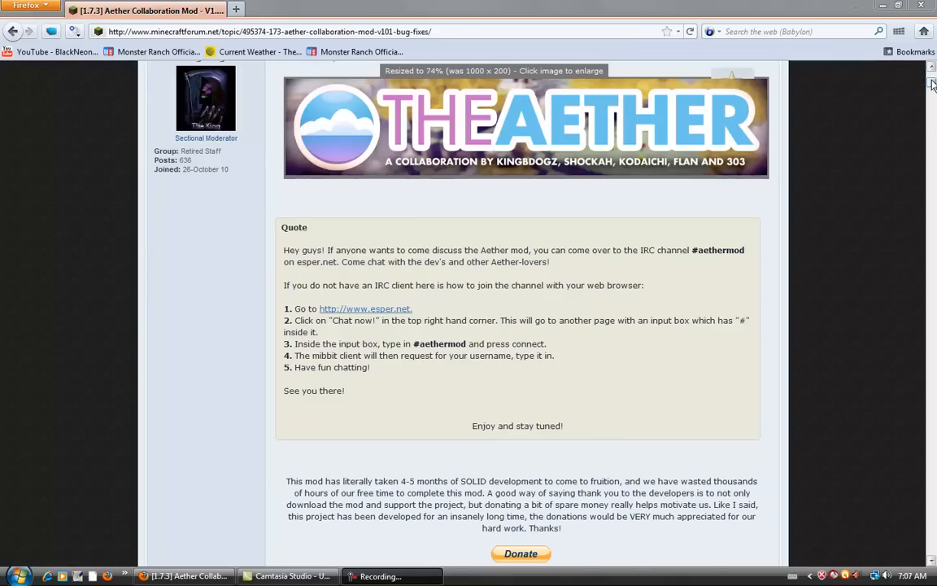
- Follow the 'Aether Mod Download - V1.01' link in the forum post to the adf.ly redirect page
{"action": "scroll", "scroll_direction": "down", "scroll_amount": 3}
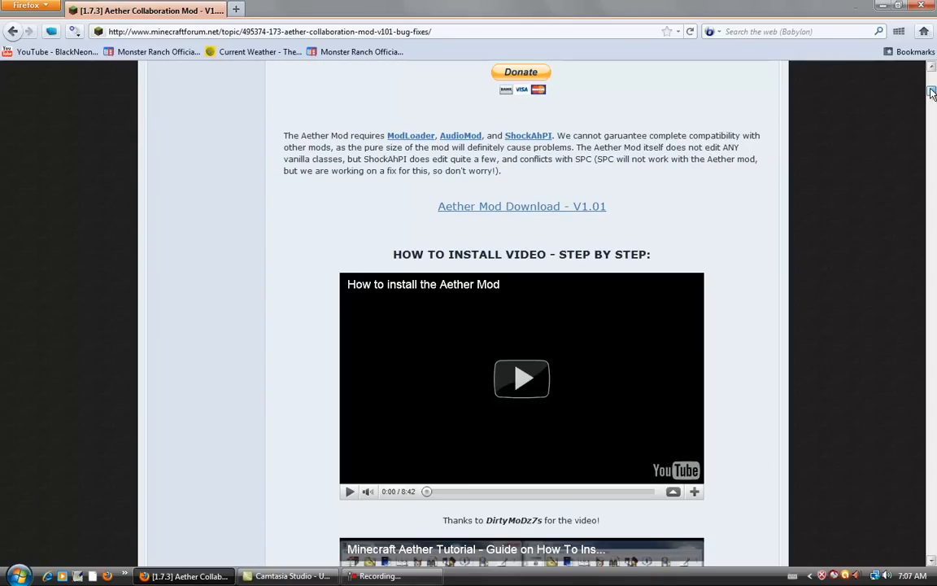
{"action": "scroll", "scroll_direction": "up", "scroll_amount": 3}
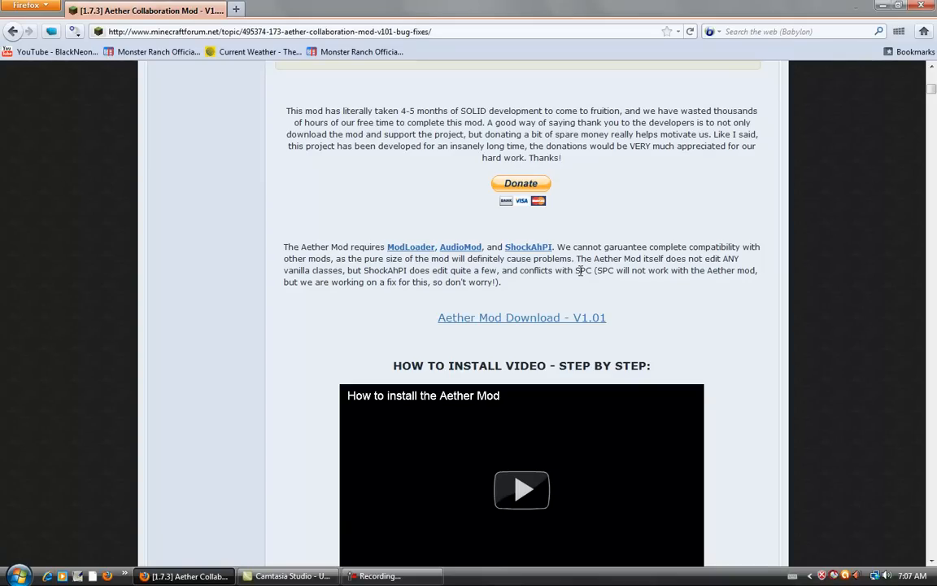
{"action": "mouse_move", "coordinate": [539, 329]}
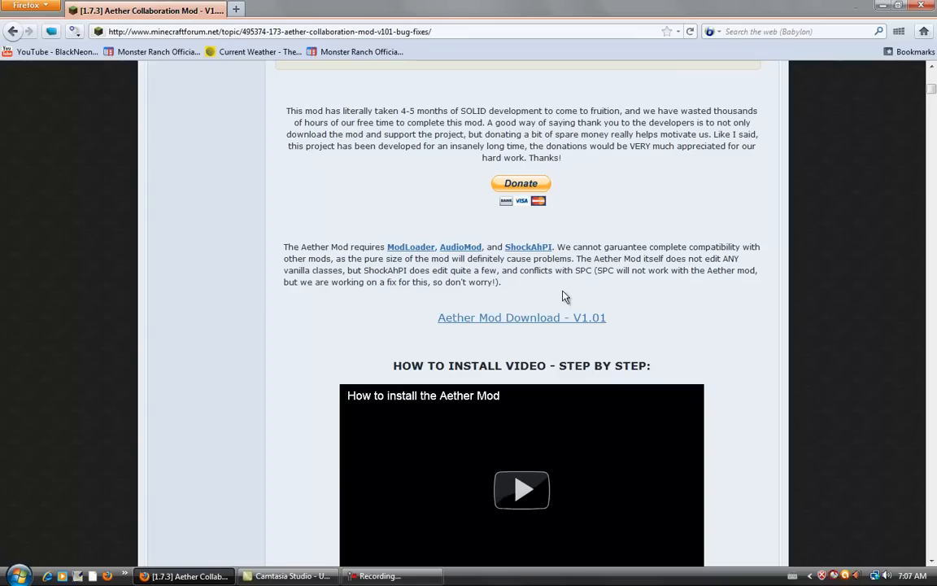
{"action": "mouse_move", "coordinate": [438, 270]}
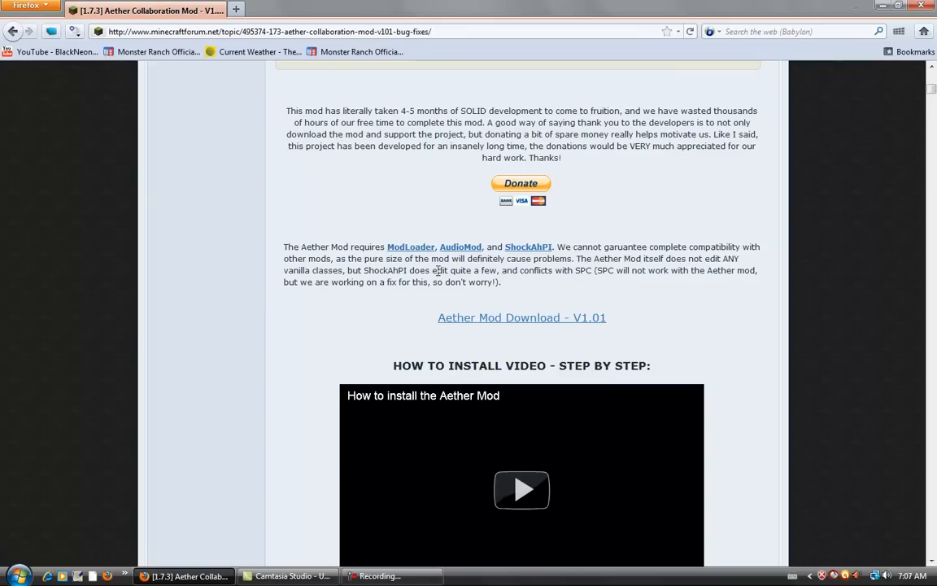
{"action": "left_click", "coordinate": [521, 317]}
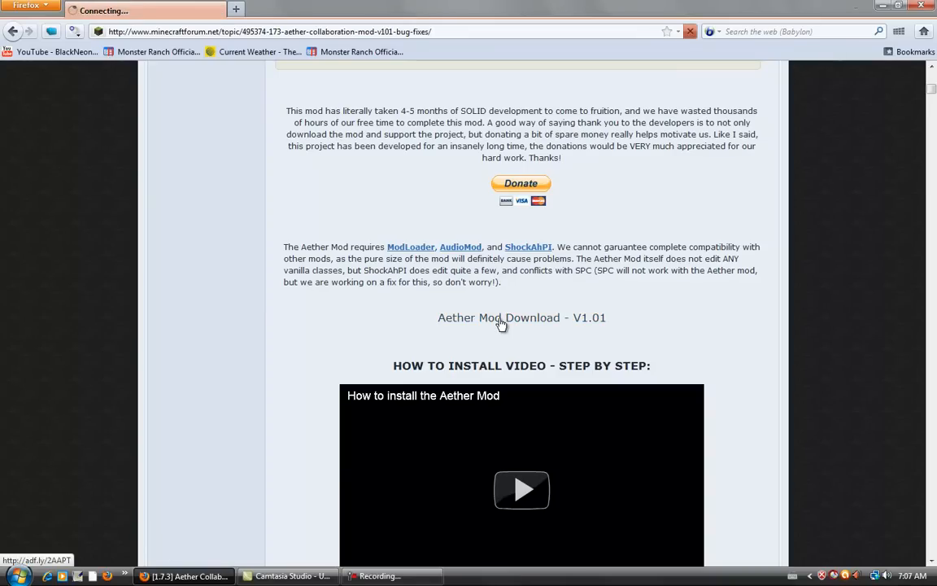
{"action": "left_click", "coordinate": [521, 317]}
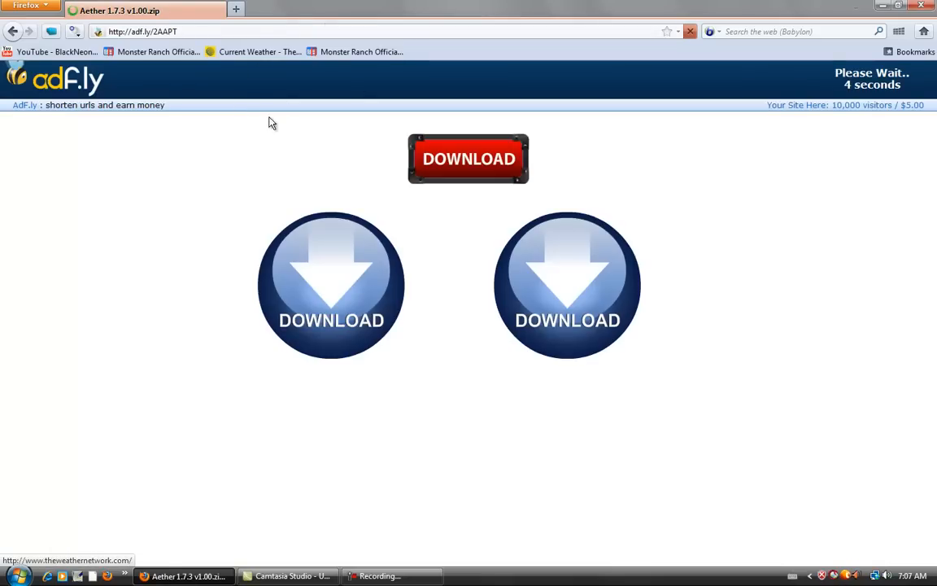
{"action": "mouse_move", "coordinate": [436, 127]}
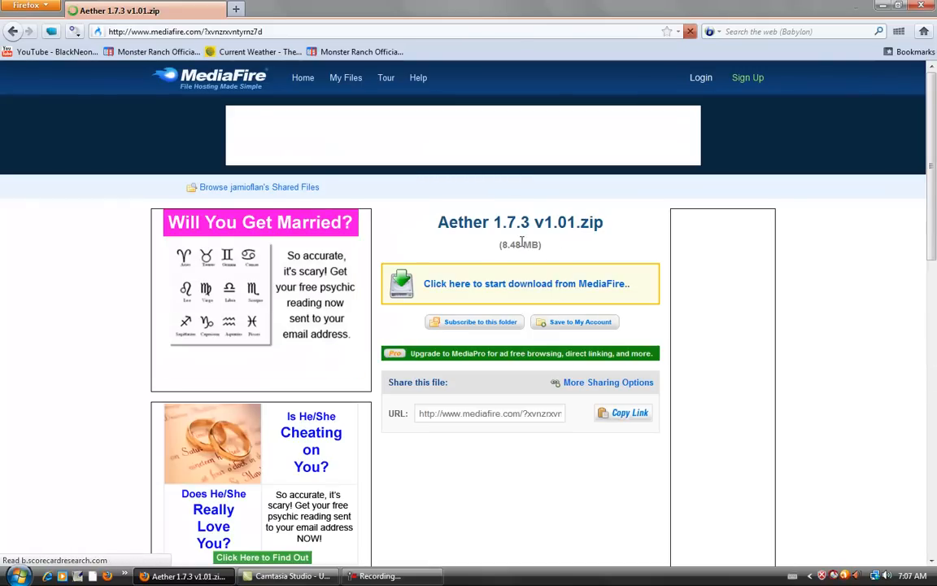
- Start the MediaFire download of Aether 1.7.3 v1.01.zip to the desktop
{"action": "left_click", "coordinate": [525, 283]}
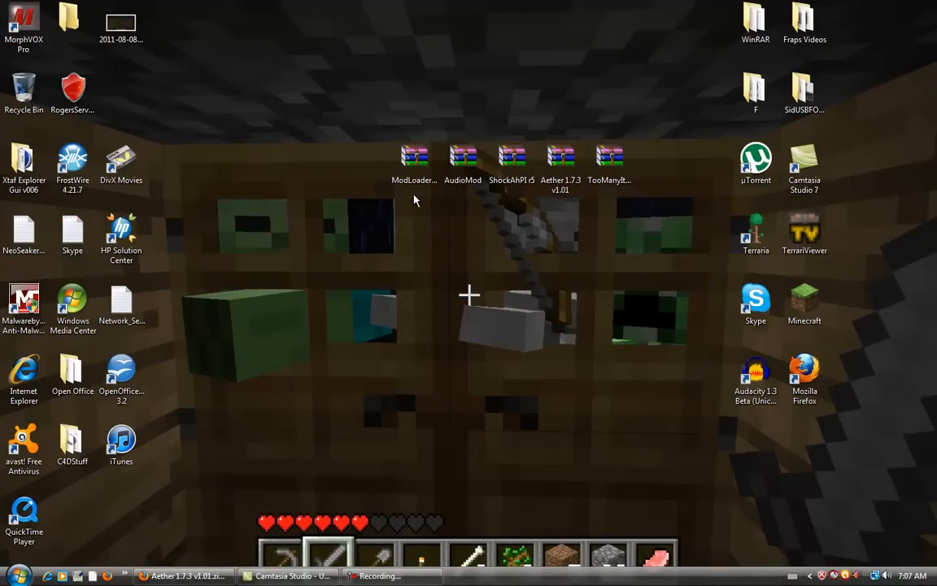
{"action": "mouse_move", "coordinate": [524, 206]}
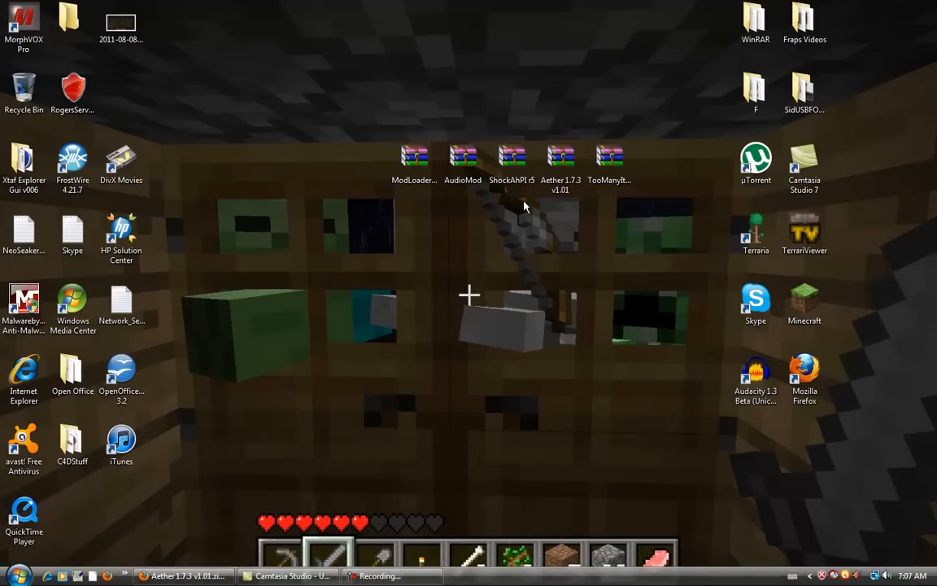
{"action": "mouse_move", "coordinate": [638, 238]}
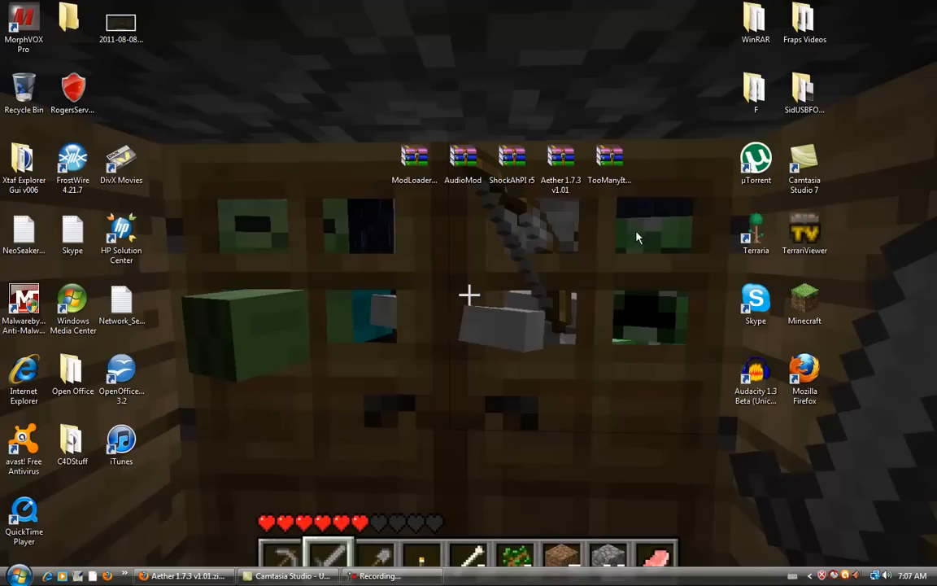
{"action": "mouse_move", "coordinate": [669, 228]}
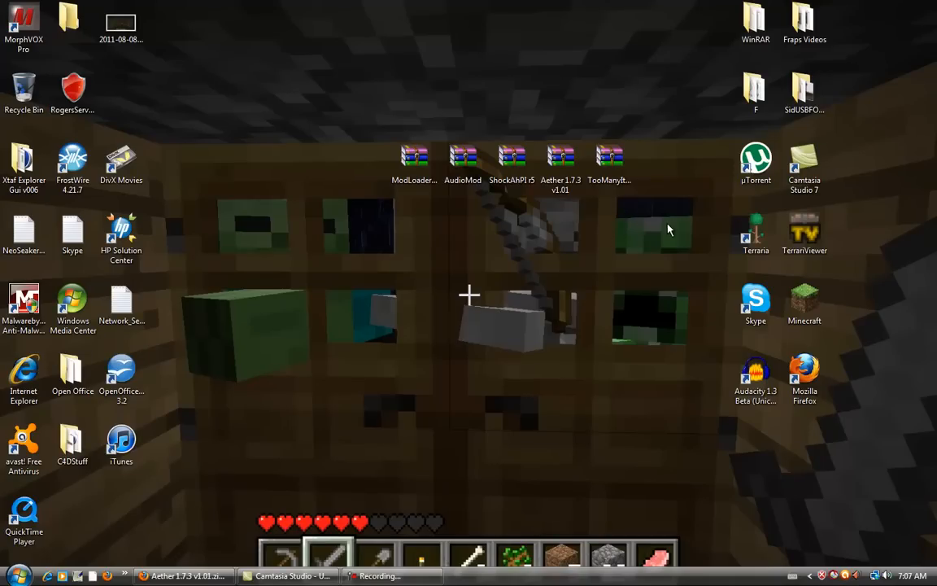
{"action": "mouse_move", "coordinate": [558, 264]}
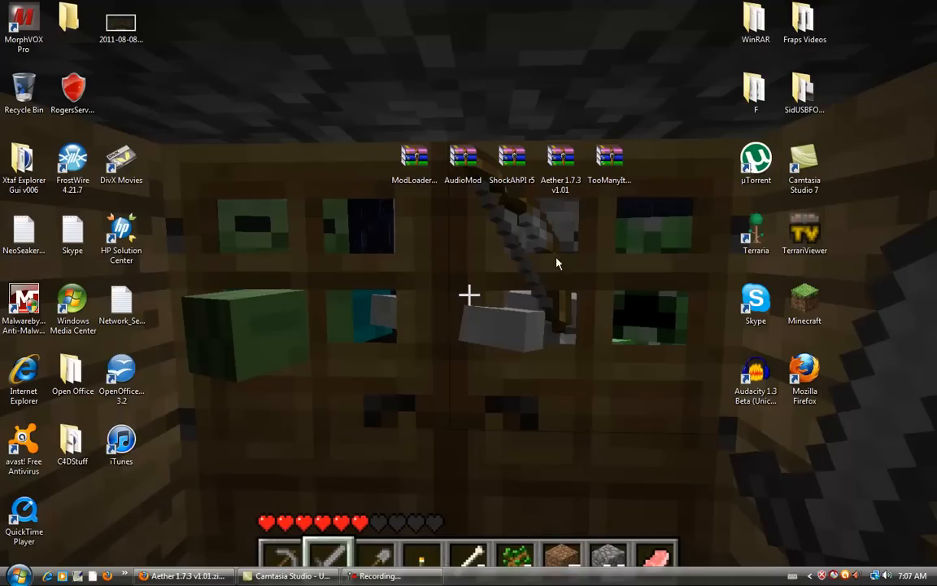
{"action": "mouse_move", "coordinate": [423, 215]}
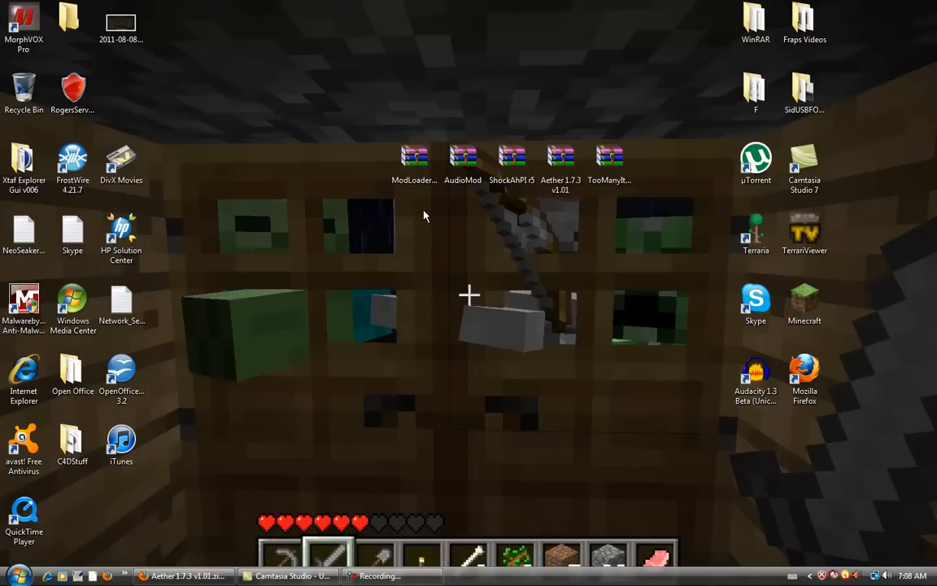
{"action": "mouse_move", "coordinate": [511, 202]}
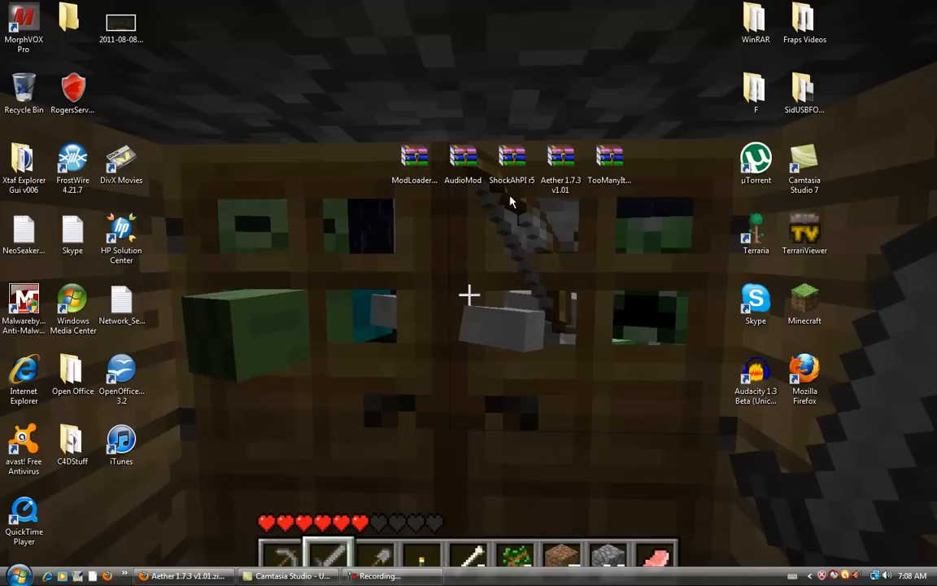
{"action": "mouse_move", "coordinate": [501, 223]}
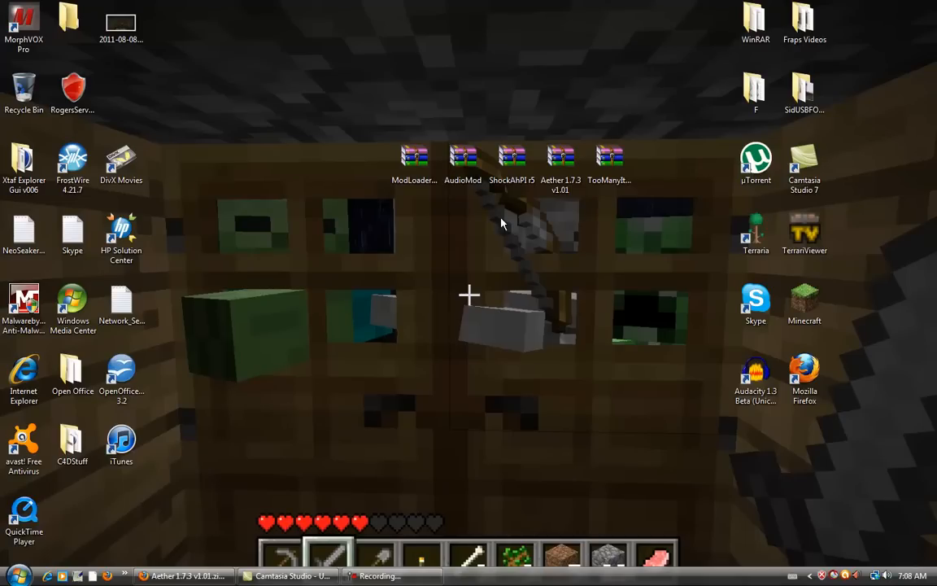
- Search %appdata% from the Start menu to reach the AppData Roaming folder containing .minecraft
{"action": "left_click", "coordinate": [13, 576]}
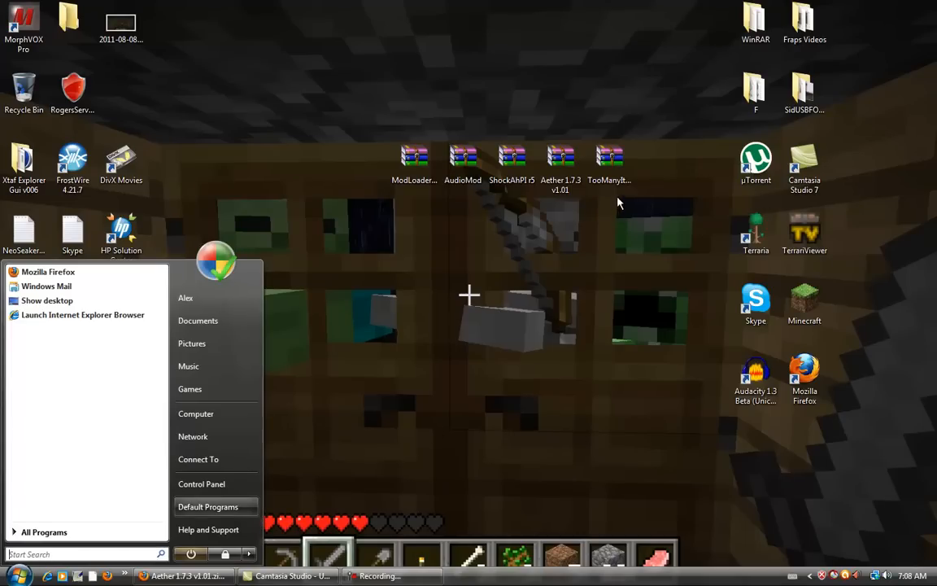
{"action": "left_click", "coordinate": [81, 553]}
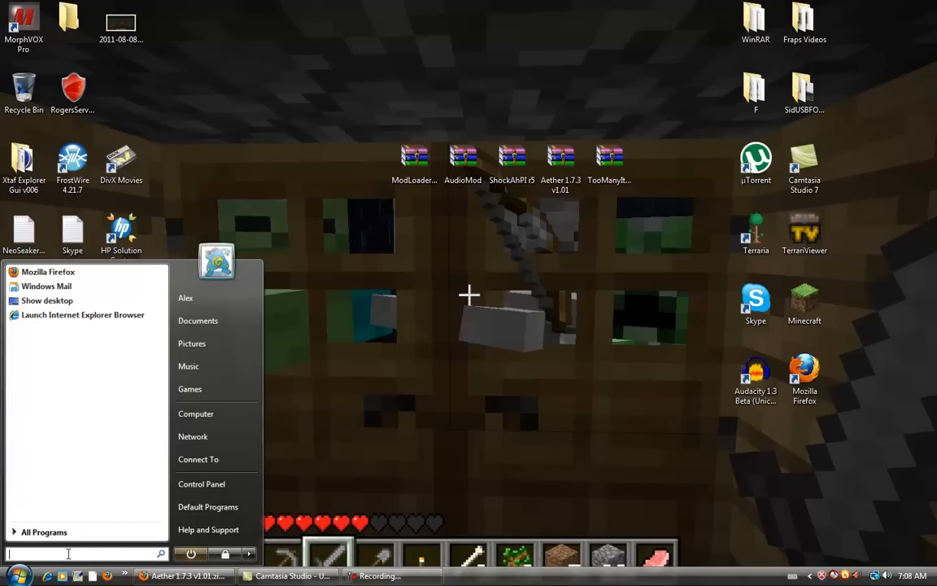
{"action": "type", "text": "%appdata%"}
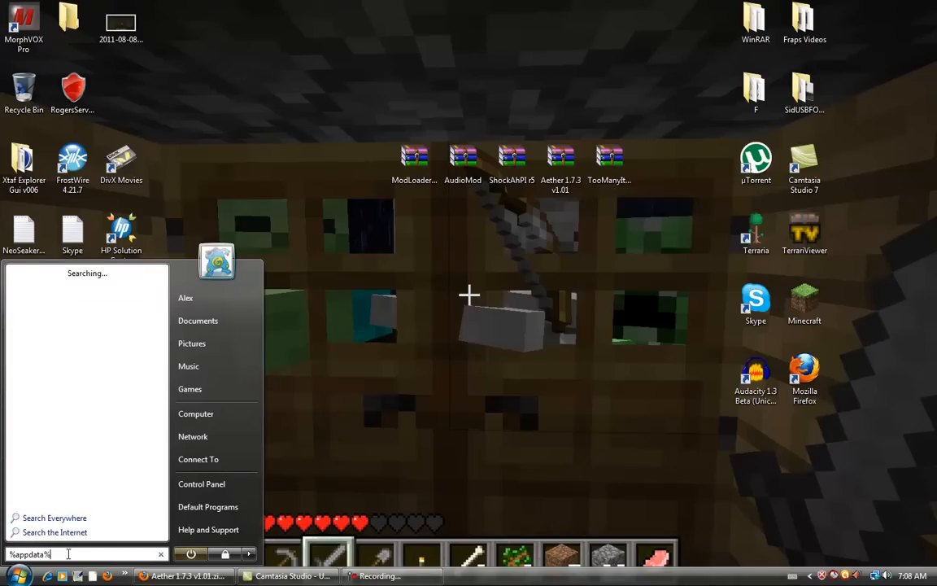
{"action": "key", "text": "Return"}
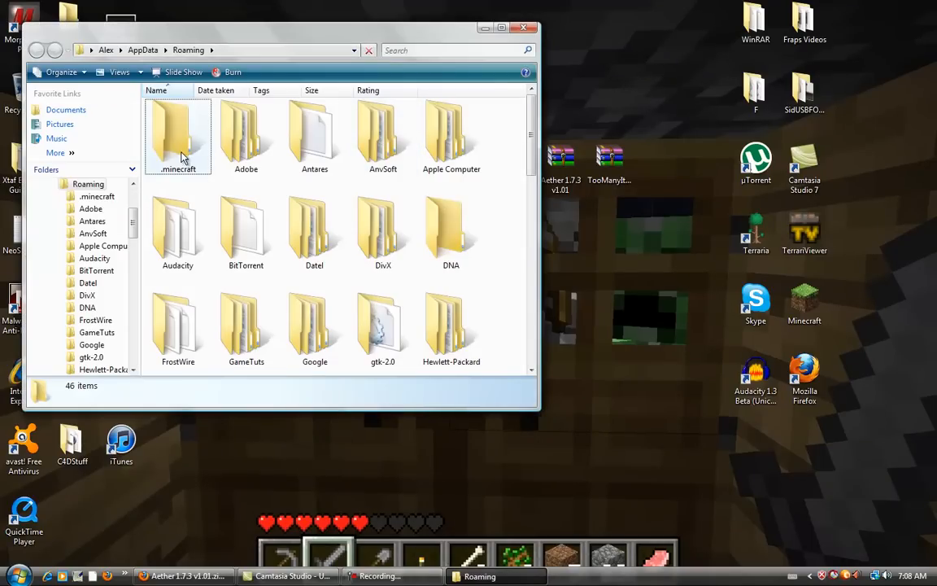
- Go into .minecraft\bin and open minecraft.jar as an archive in WinRAR
{"action": "double_click", "coordinate": [179, 136]}
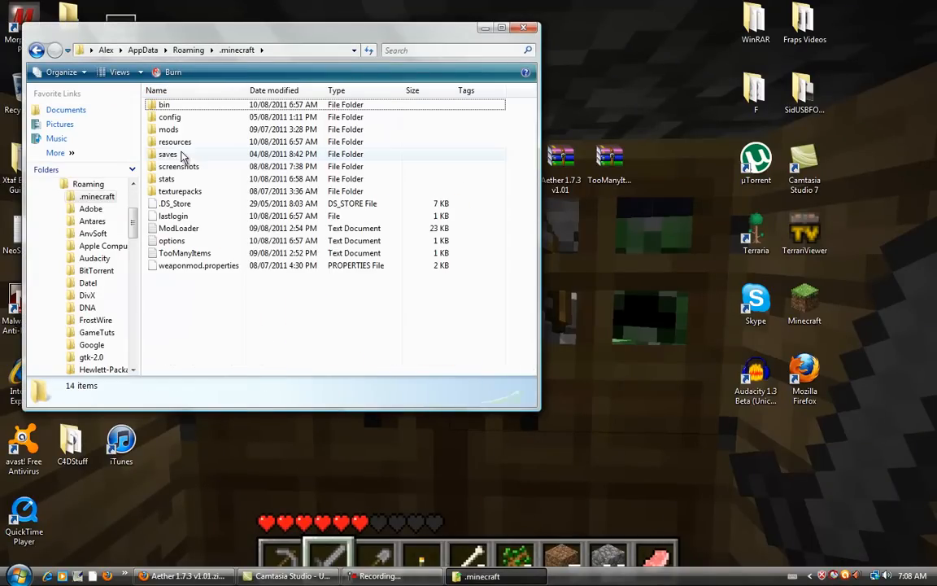
{"action": "double_click", "coordinate": [164, 104]}
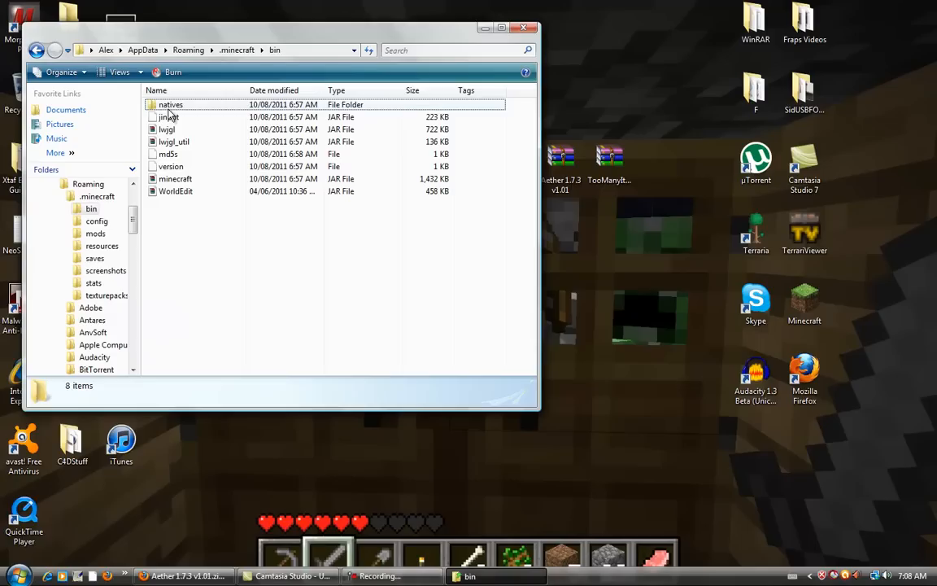
{"action": "mouse_move", "coordinate": [176, 179]}
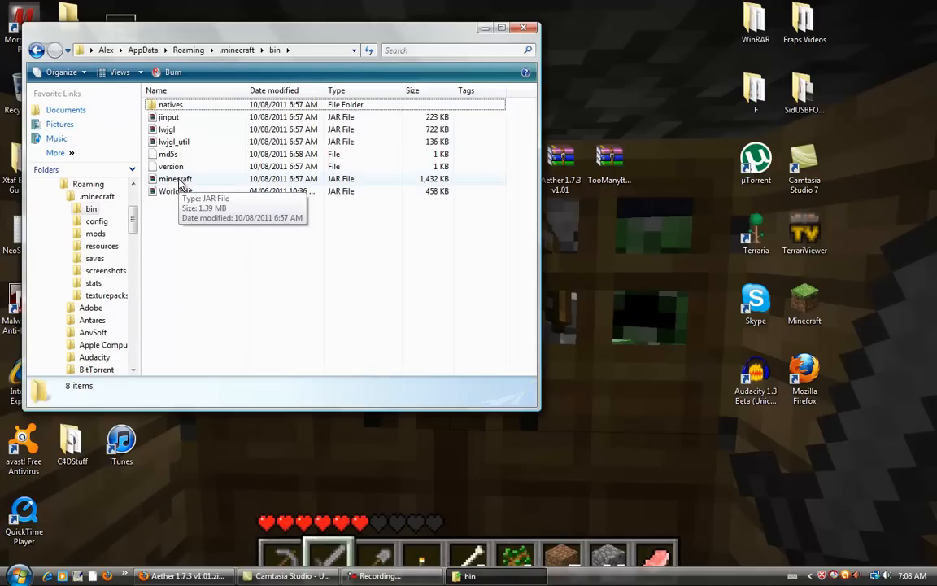
{"action": "left_click", "coordinate": [176, 177]}
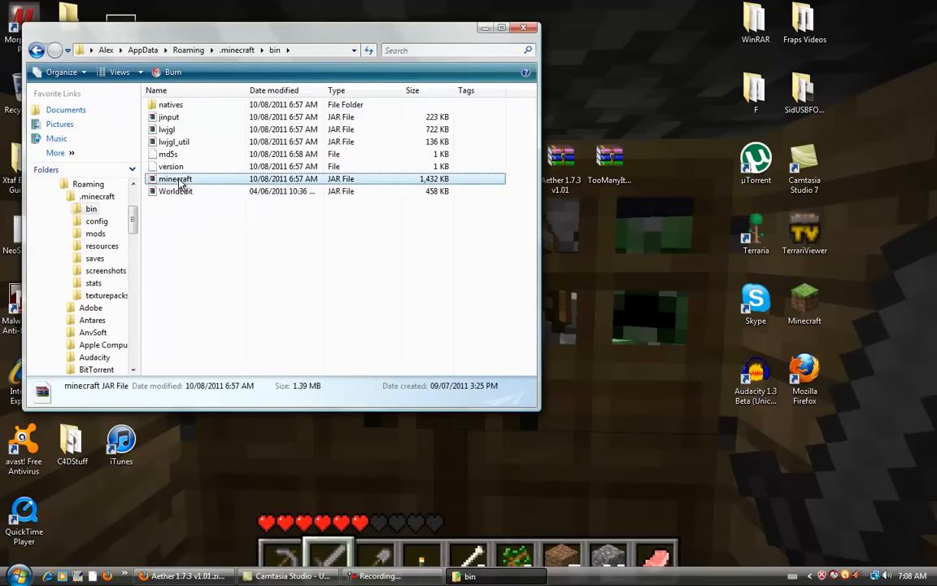
{"action": "left_click", "coordinate": [176, 177]}
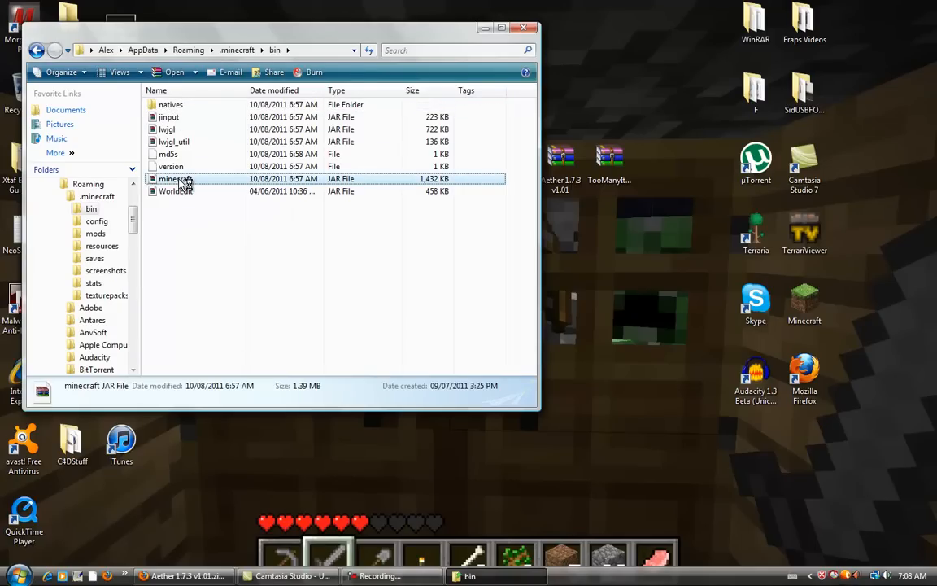
{"action": "double_click", "coordinate": [175, 177]}
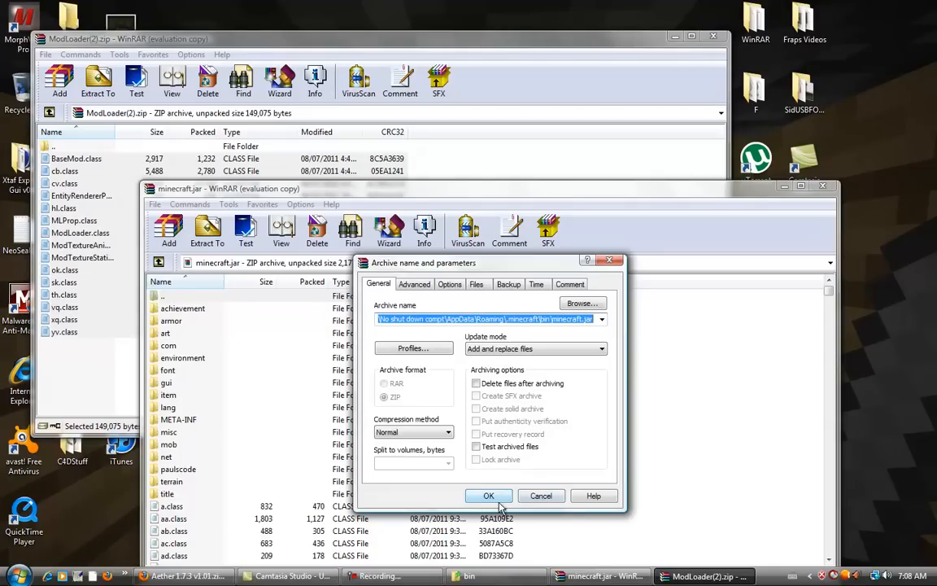
- Confirm the archive parameters so ModLoader's class files are added to minecraft.jar
{"action": "left_click", "coordinate": [488, 495]}
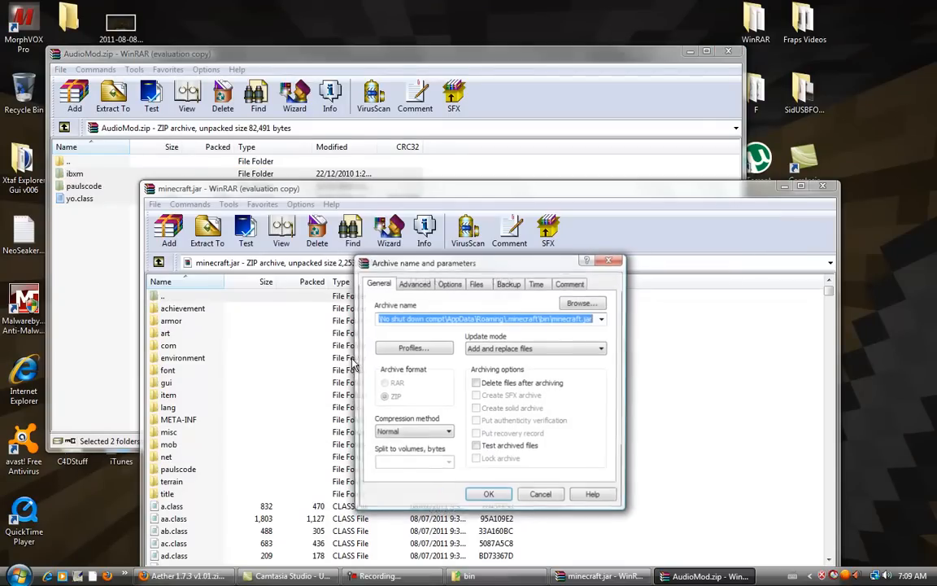
- Confirm adding AudioMod's folders to minecraft.jar and move on to the ShockAhPI r5 zip
{"action": "left_click", "coordinate": [541, 494]}
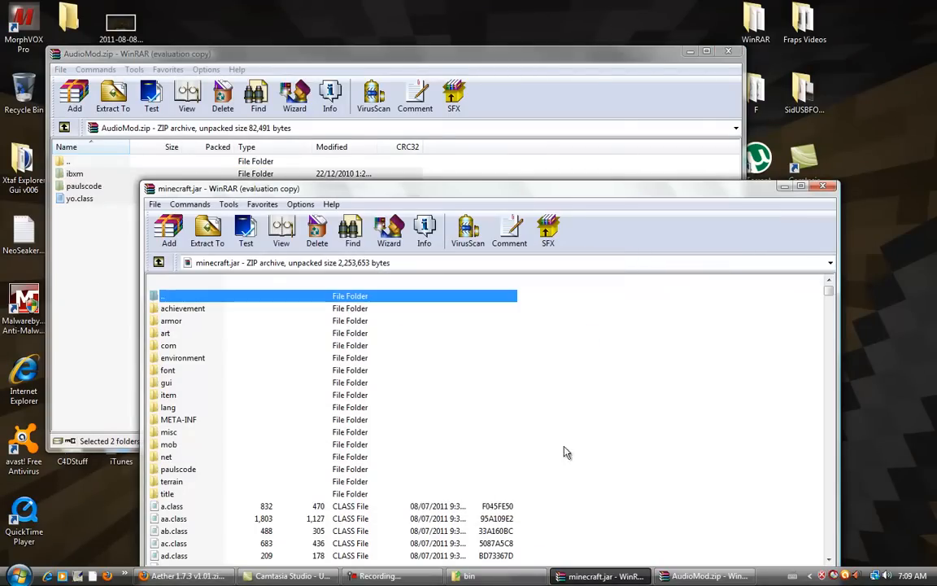
{"action": "left_click", "coordinate": [727, 52]}
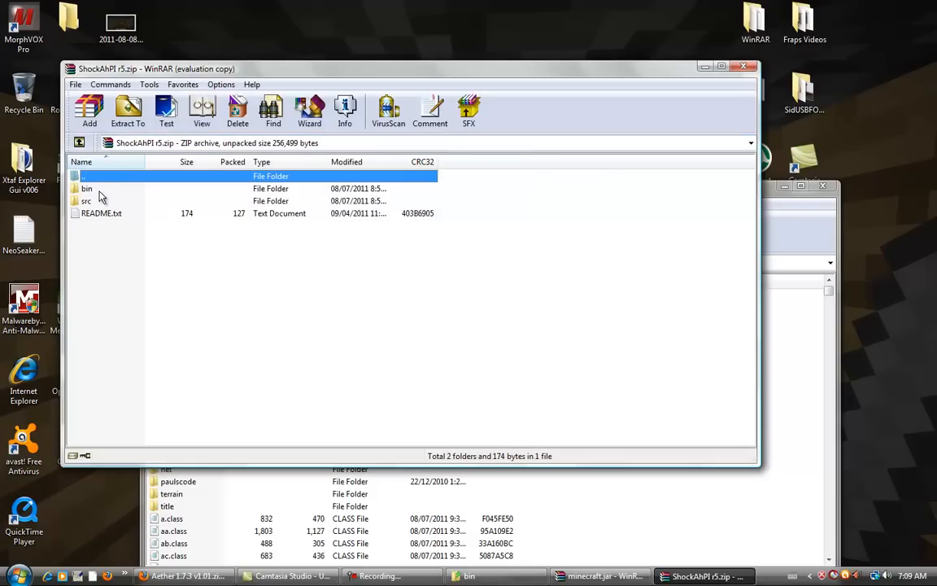
- Select all class files inside ShockAhPI r5.zip's bin folder for adding to minecraft.jar
{"action": "double_click", "coordinate": [87, 189]}
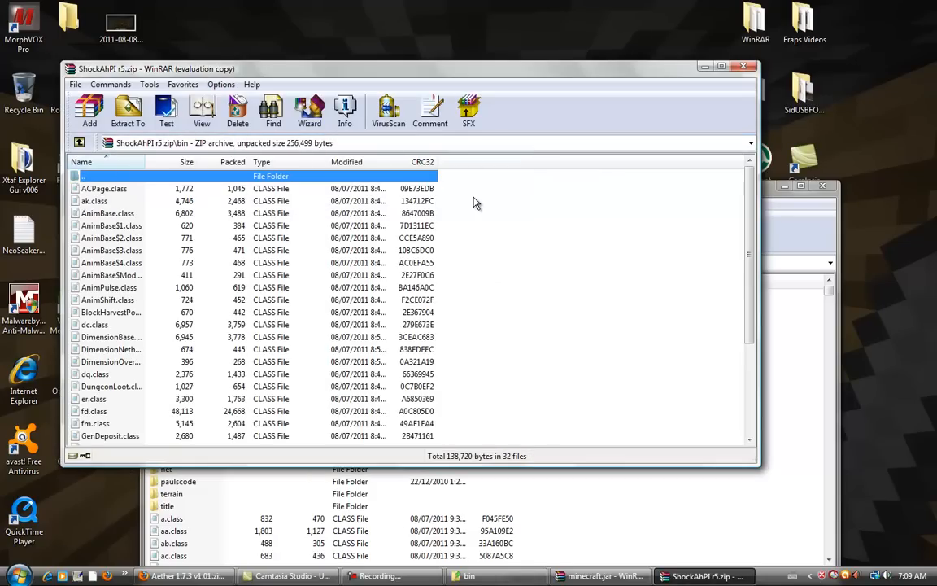
{"action": "left_click", "coordinate": [104, 189]}
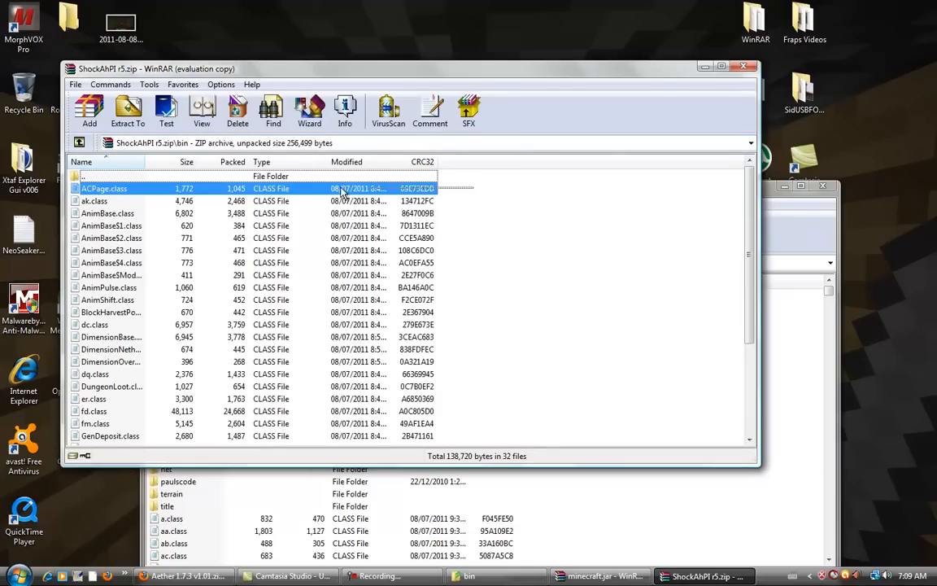
{"action": "key", "text": "ctrl+a"}
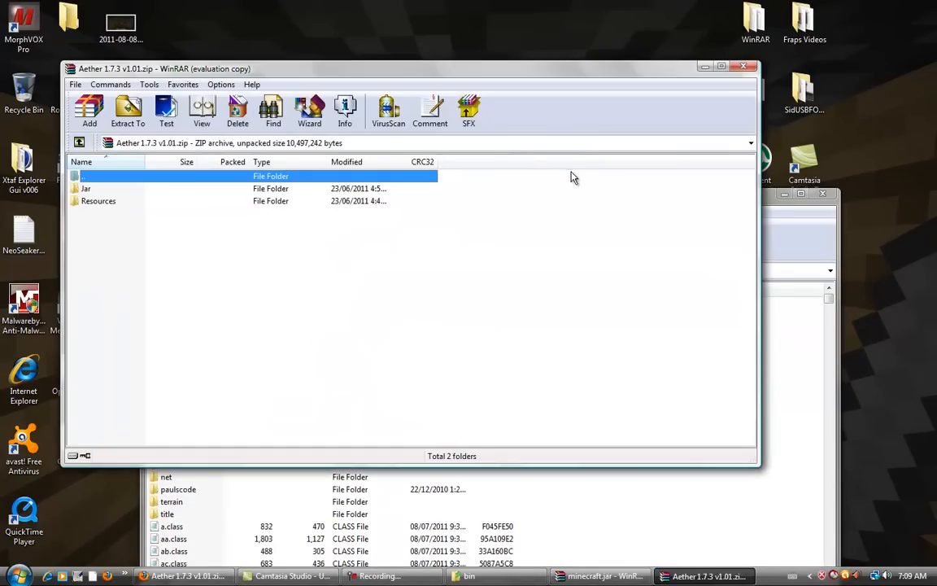
- Drop the Aether zip's Jar folder contents into minecraft.jar and confirm, adding the aether folder
{"action": "double_click", "coordinate": [85, 189]}
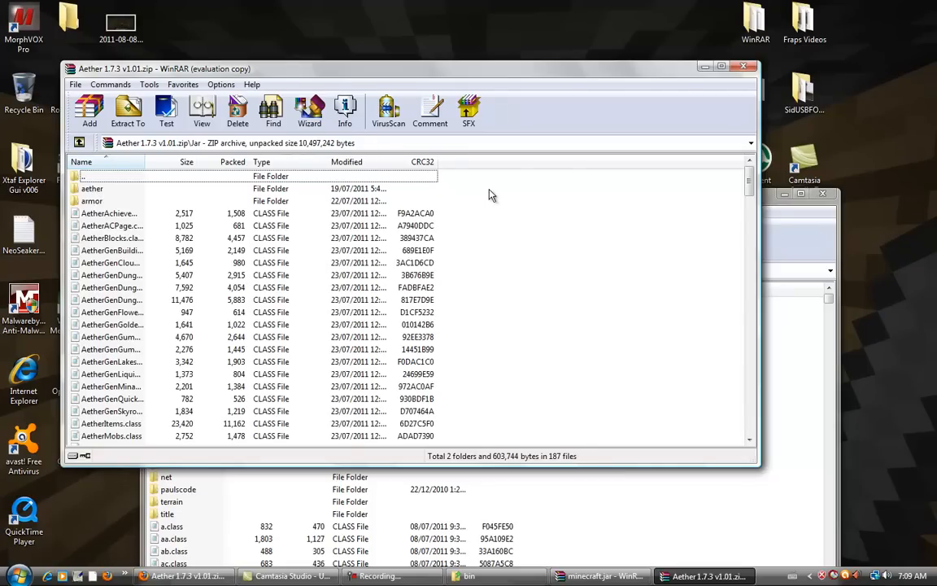
{"action": "scroll", "scroll_direction": "down", "scroll_amount": 3}
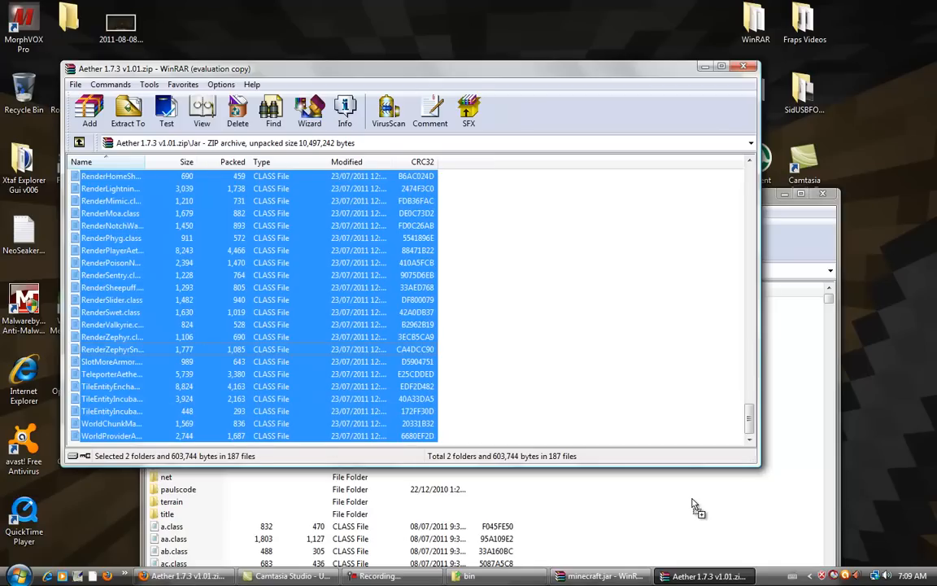
{"action": "left_click", "coordinate": [127, 111]}
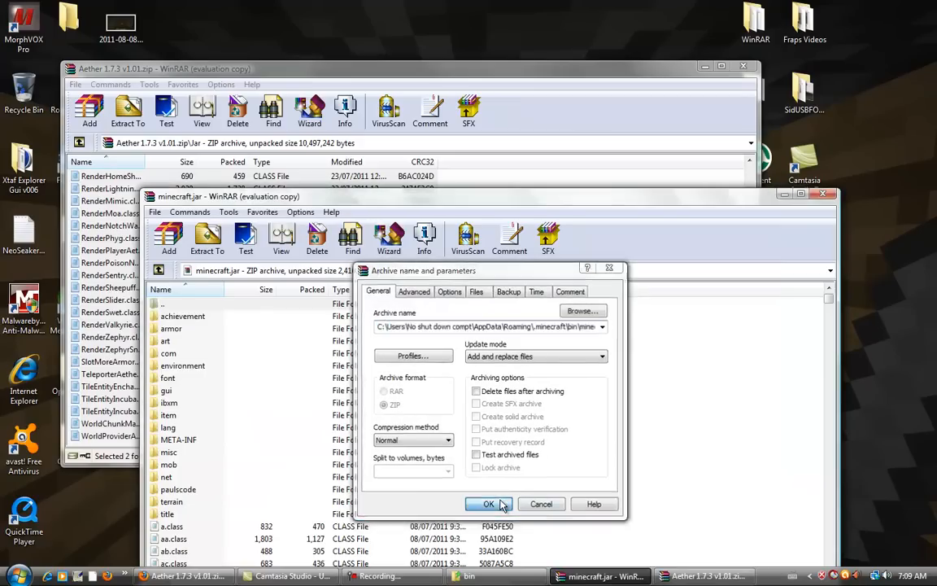
{"action": "left_click", "coordinate": [488, 504]}
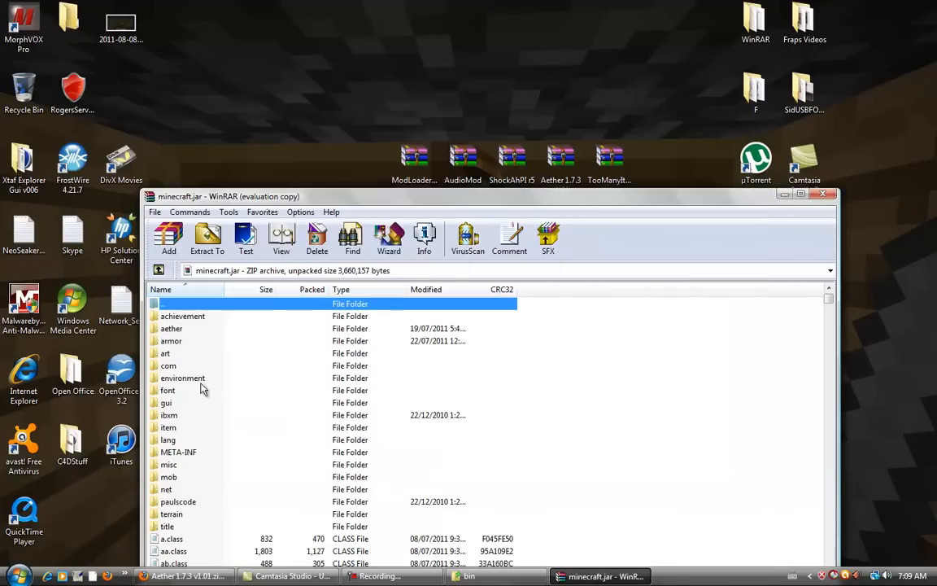
{"action": "mouse_move", "coordinate": [511, 345]}
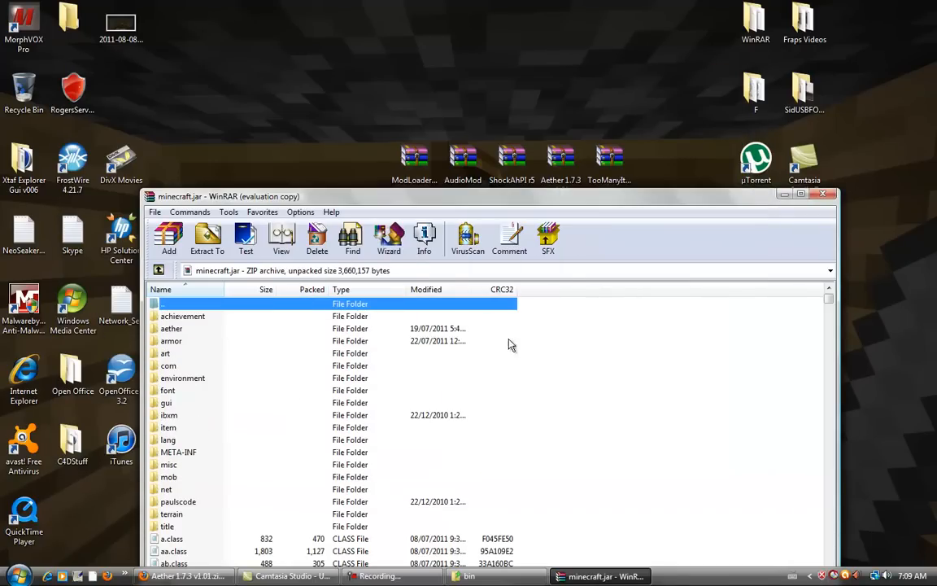
- Delete the META-INF folder from minecraft.jar, confirming with Yes
{"action": "left_click", "coordinate": [179, 452]}
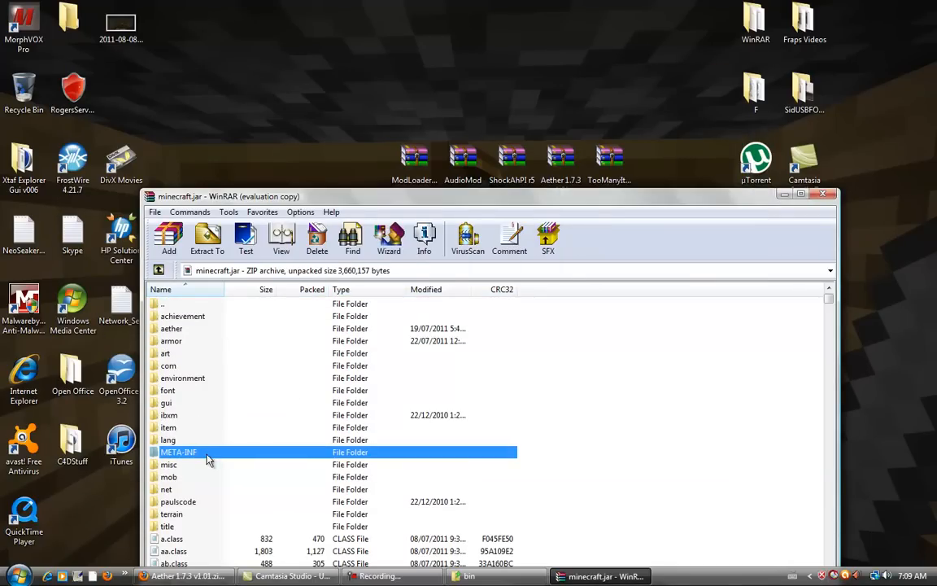
{"action": "left_click", "coordinate": [316, 237]}
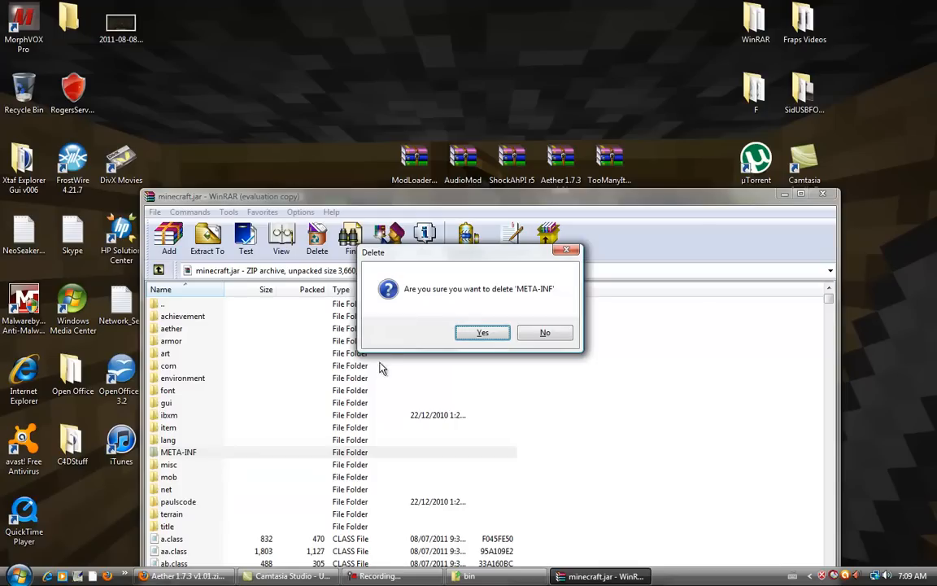
{"action": "left_click", "coordinate": [481, 331]}
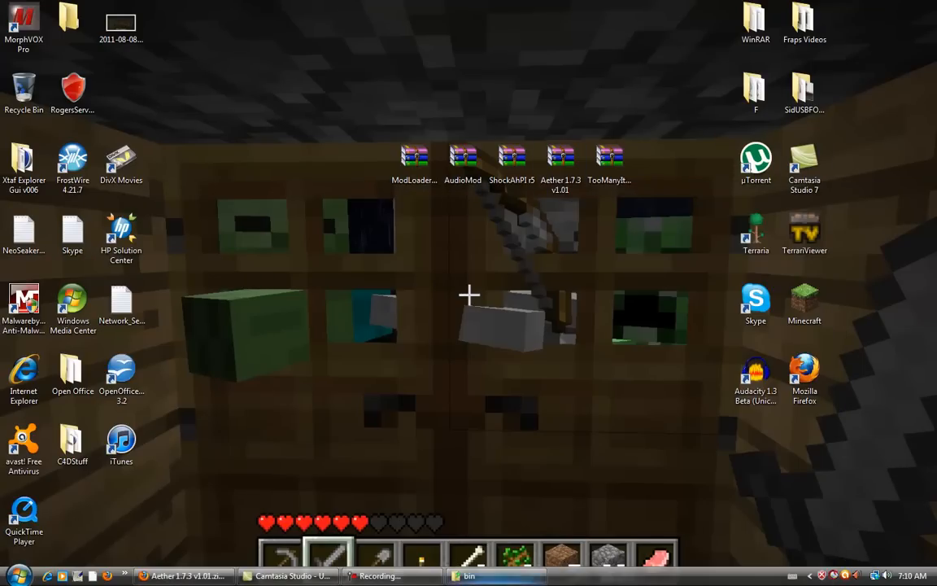
- Navigate from bin up to .minecraft\resources and select the mod folder for removal
{"action": "left_click", "coordinate": [468, 576]}
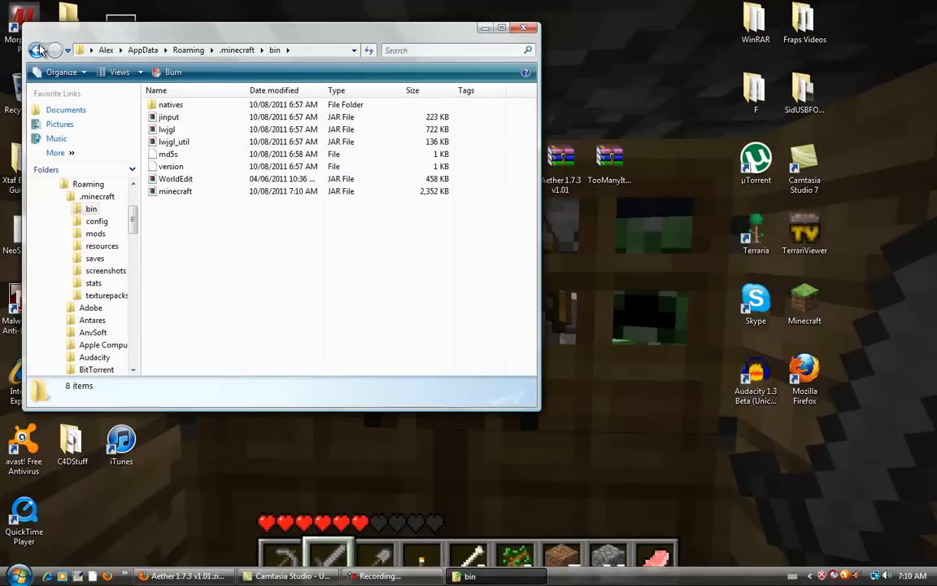
{"action": "left_click", "coordinate": [36, 48]}
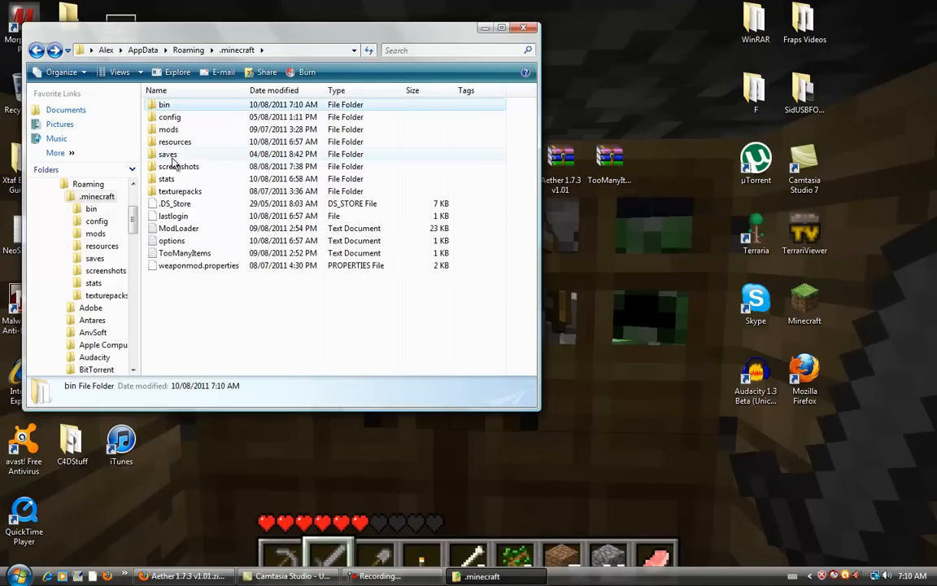
{"action": "mouse_move", "coordinate": [174, 142]}
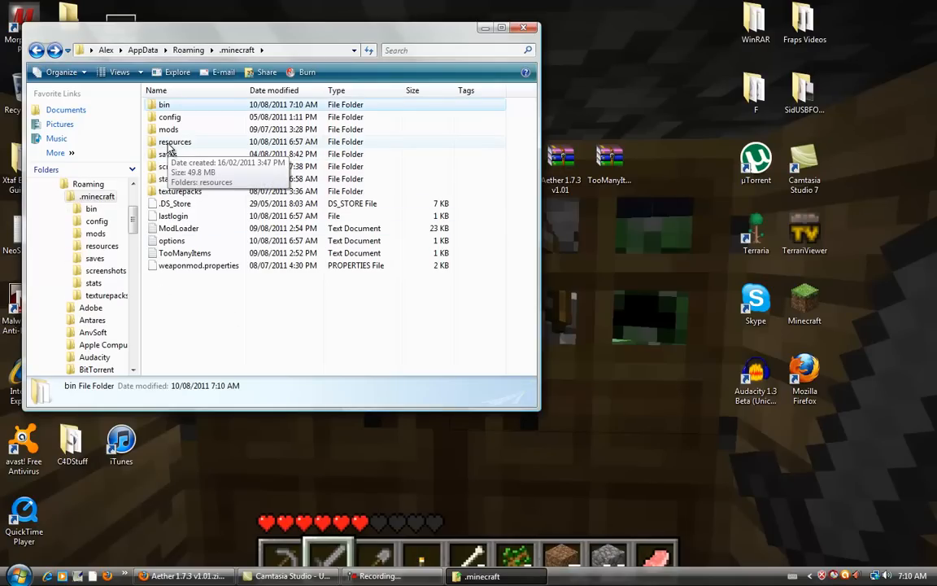
{"action": "double_click", "coordinate": [176, 140]}
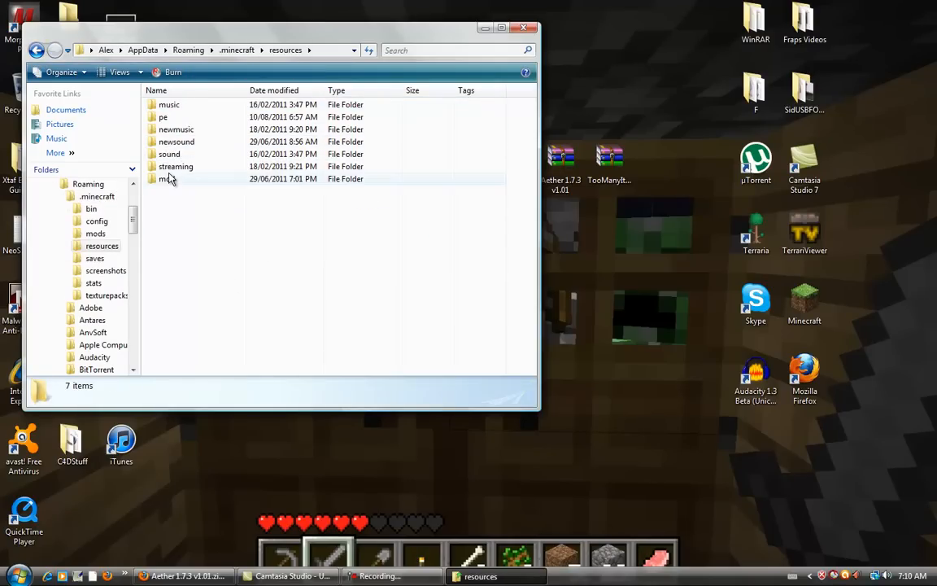
{"action": "left_click", "coordinate": [166, 177]}
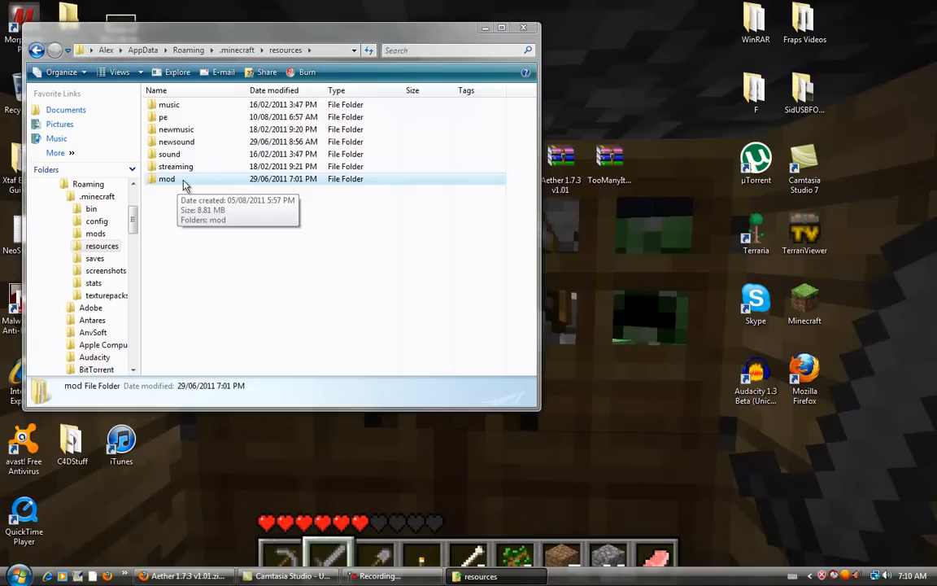
{"action": "mouse_move", "coordinate": [475, 340]}
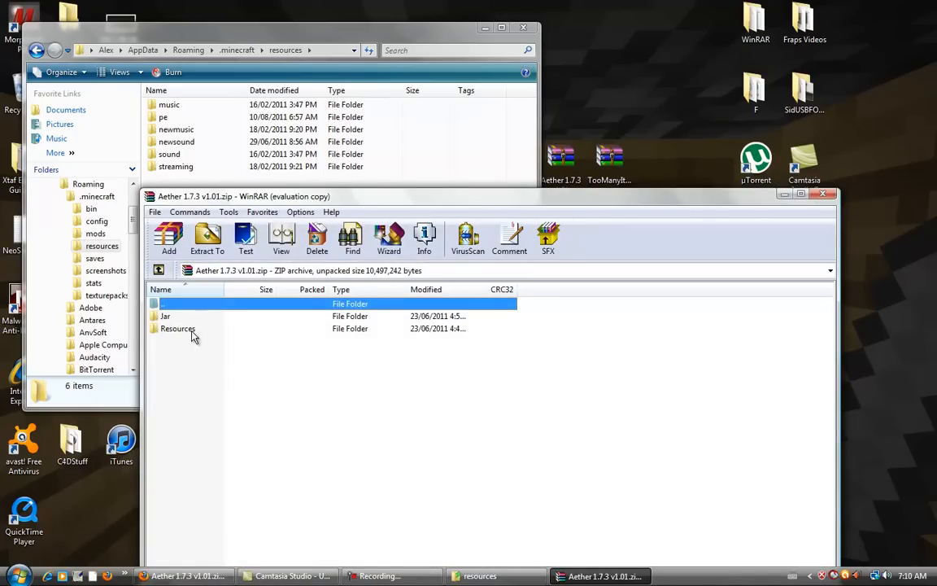
- Look inside the Resources folder of the Aether 1.7.3 v1.01 archive
{"action": "double_click", "coordinate": [178, 329]}
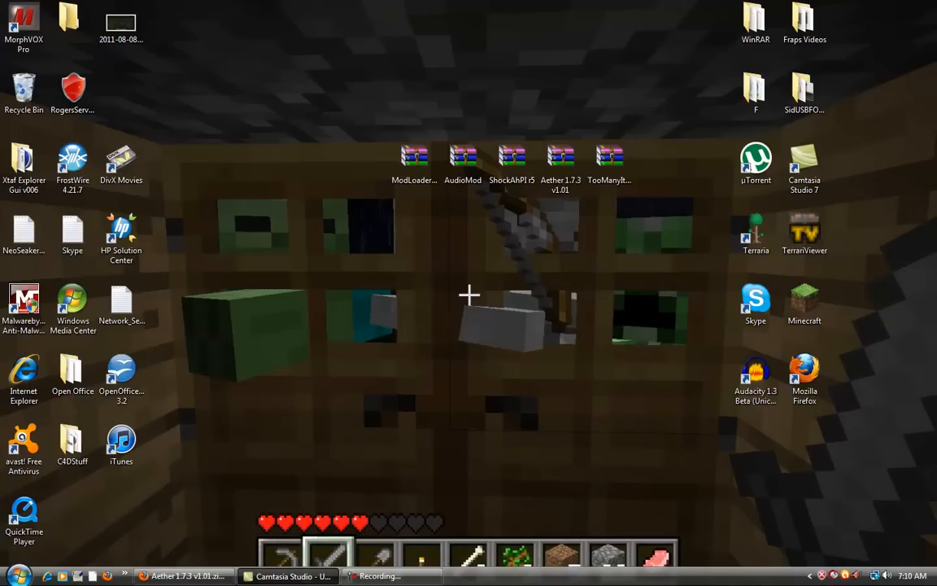
- Navigate via %appdata% to .minecraft\bin and open minecraft.jar in WinRAR
{"action": "left_click", "coordinate": [13, 576]}
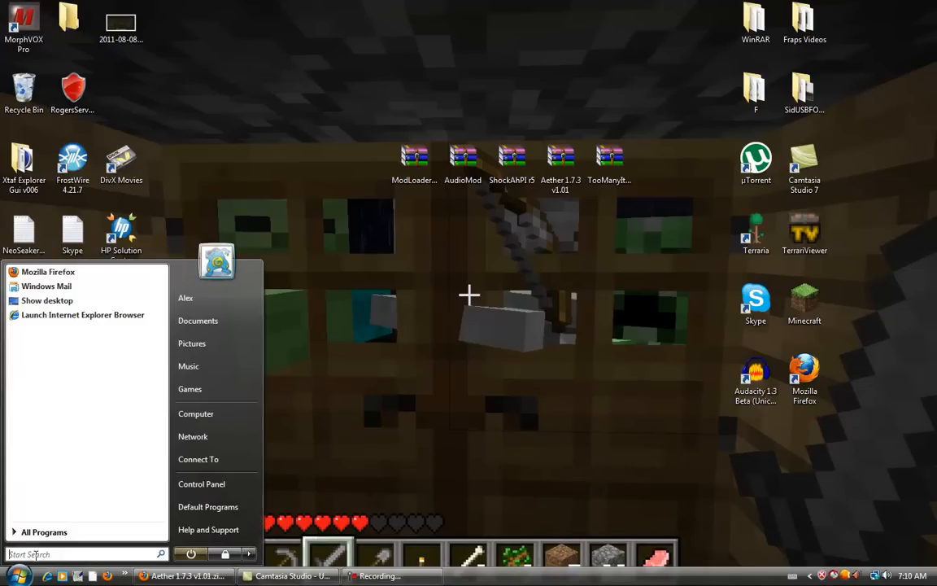
{"action": "type", "text": "%appd"}
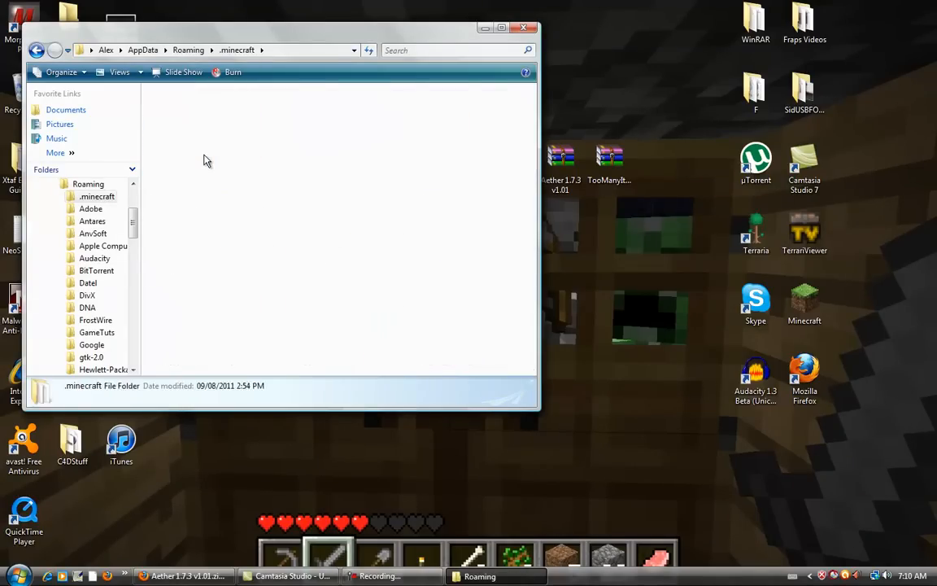
{"action": "double_click", "coordinate": [91, 208]}
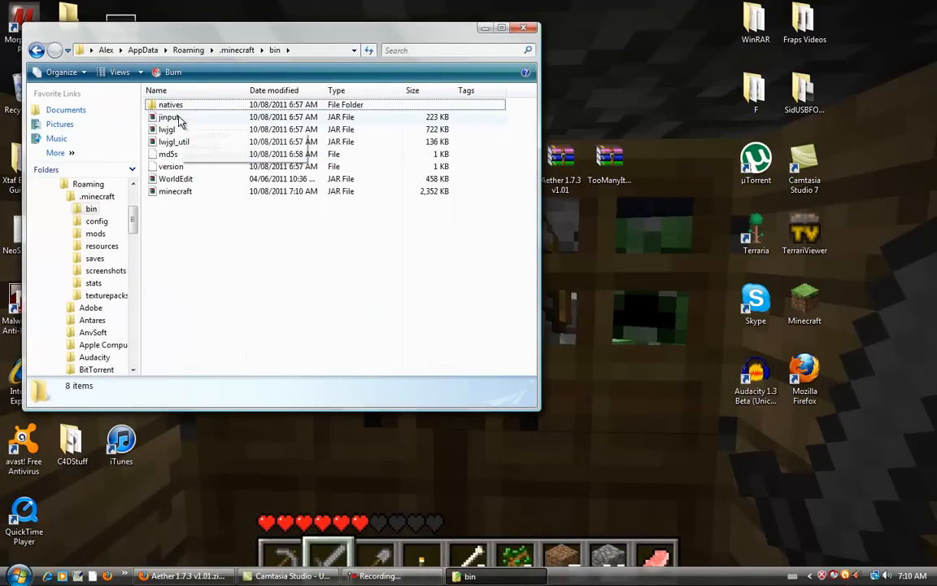
{"action": "mouse_move", "coordinate": [176, 177]}
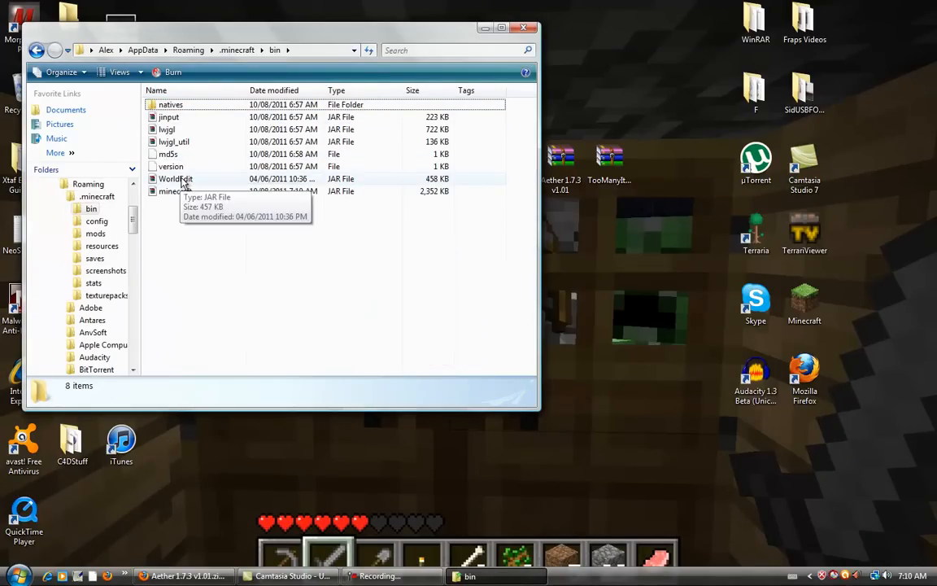
{"action": "left_click", "coordinate": [176, 190]}
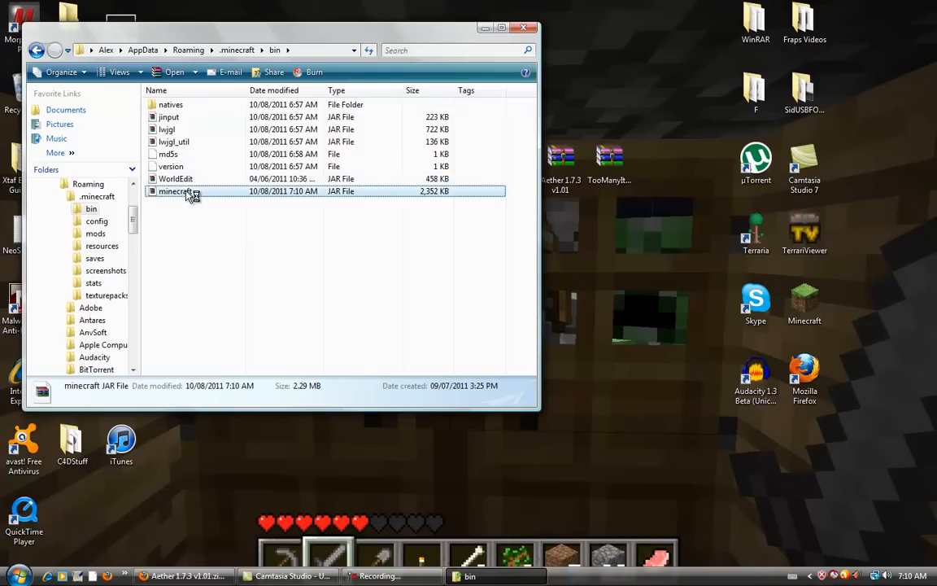
{"action": "double_click", "coordinate": [172, 191]}
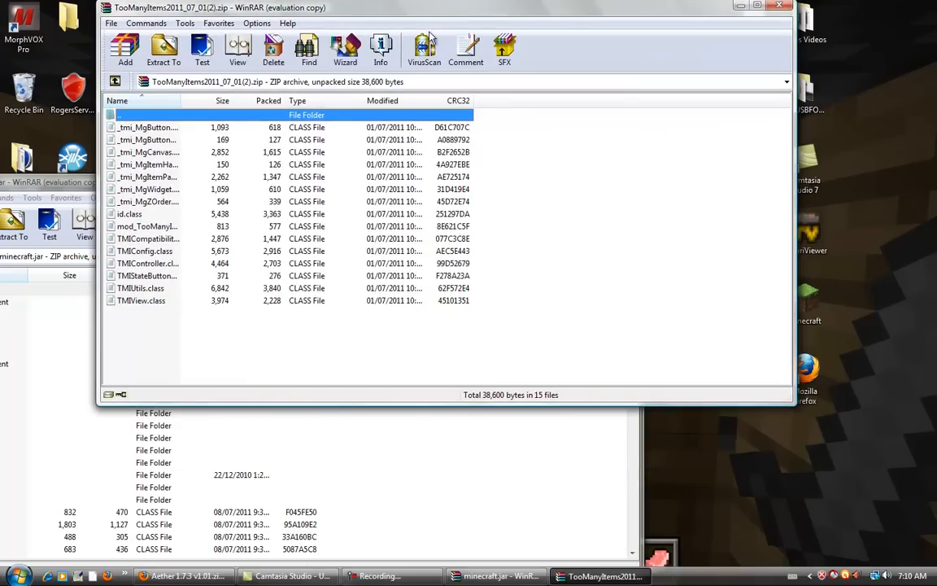
- Add every TooManyItems file into minecraft.jar and close the TooManyItems archive
{"action": "key", "text": "ctrl+a"}
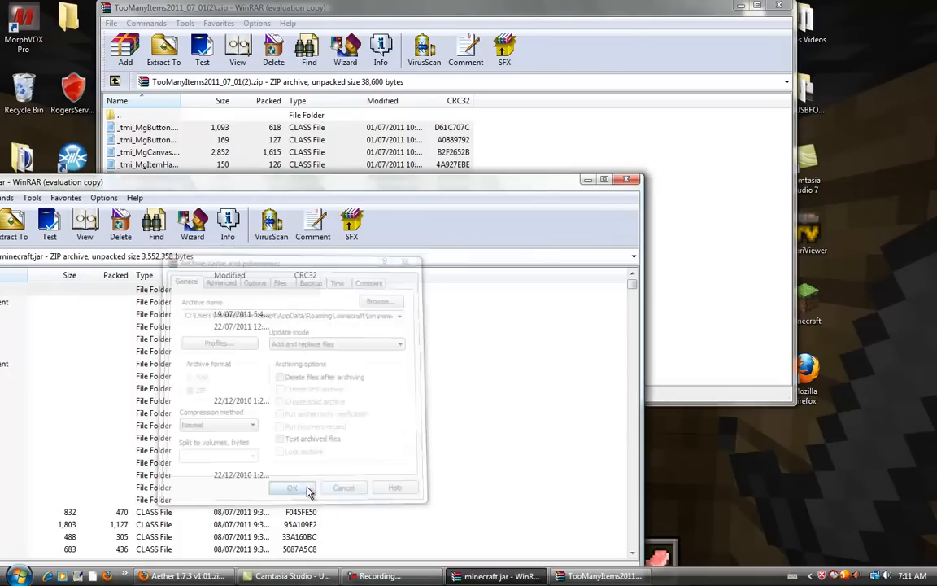
{"action": "left_click", "coordinate": [293, 488]}
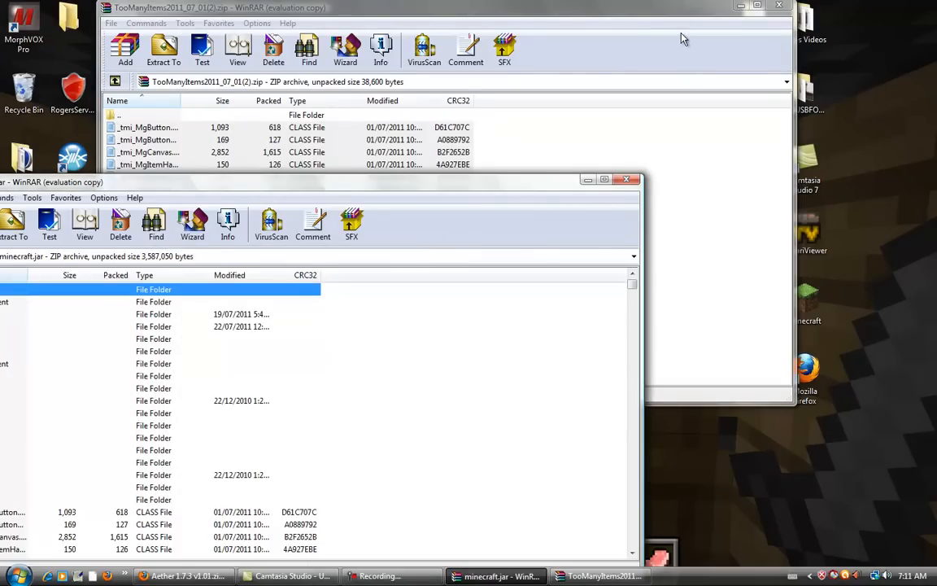
{"action": "left_click", "coordinate": [778, 6]}
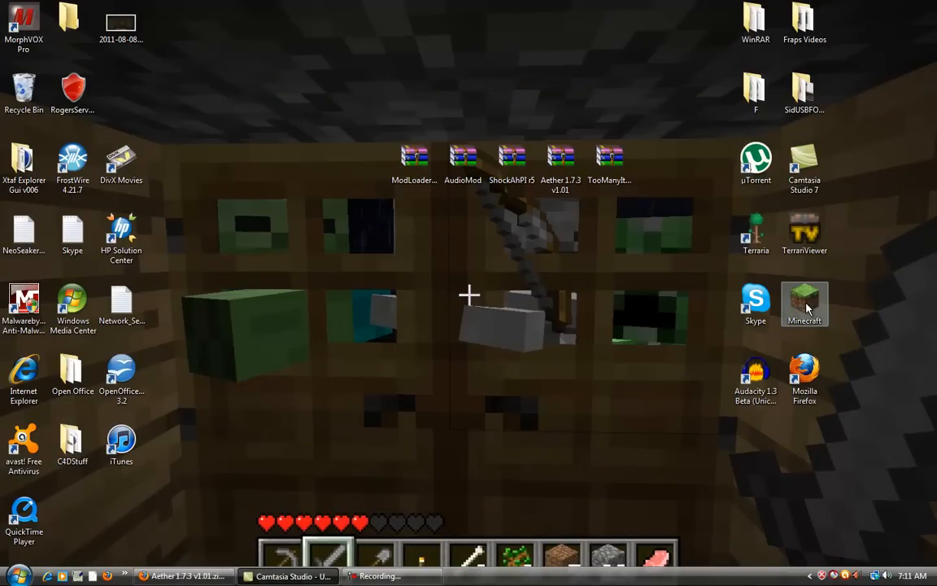
{"action": "mouse_move", "coordinate": [804, 305]}
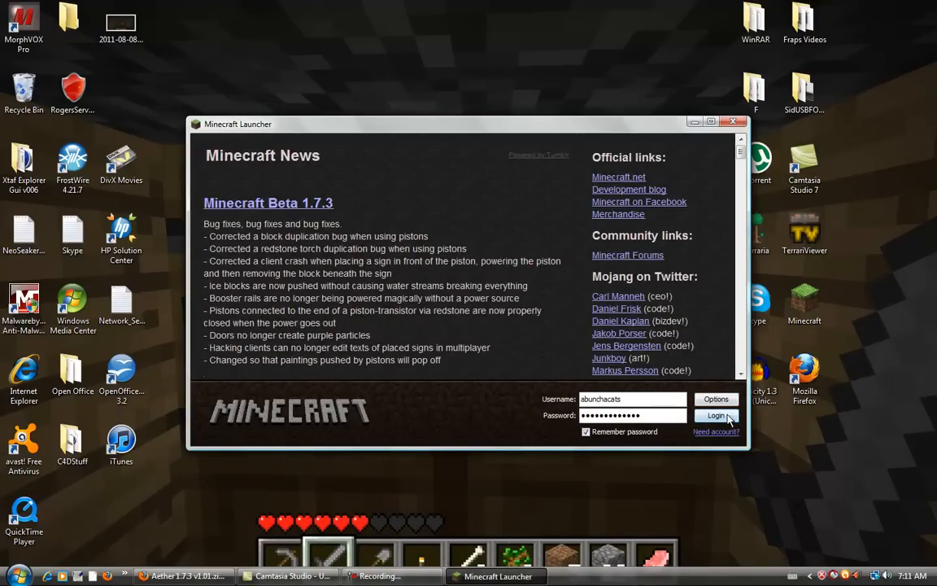
- Log in through the Minecraft Launcher to start the game
{"action": "left_click", "coordinate": [716, 416]}
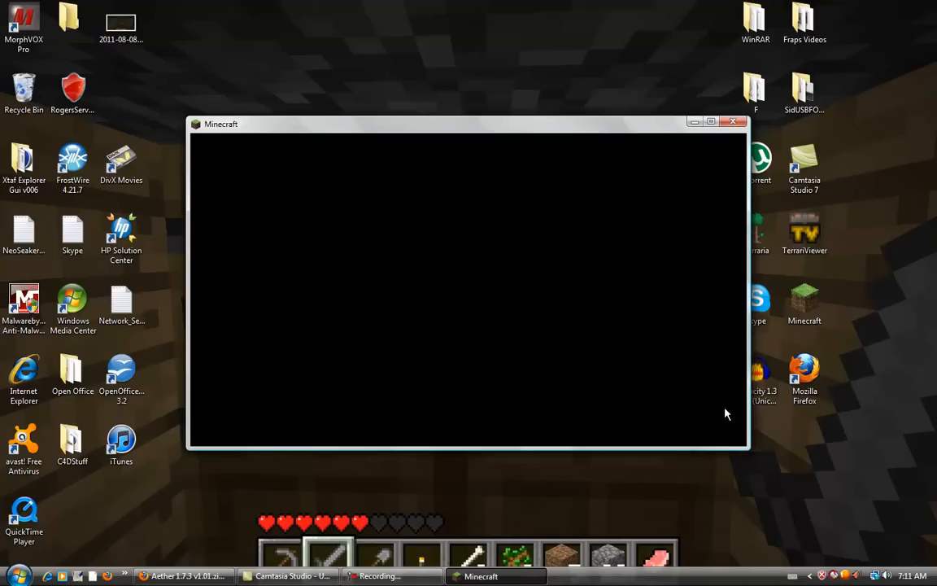
{"action": "mouse_move", "coordinate": [613, 169]}
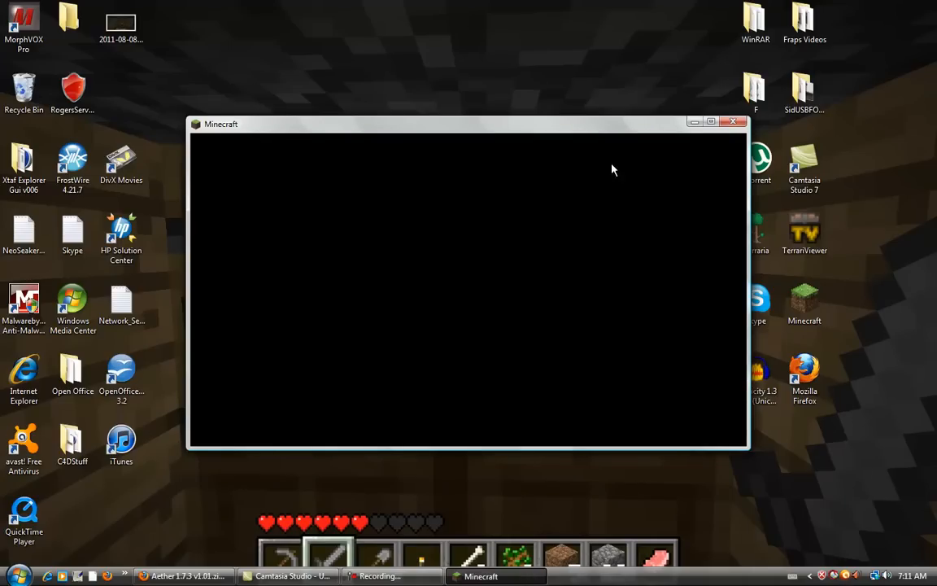
{"action": "mouse_move", "coordinate": [394, 374]}
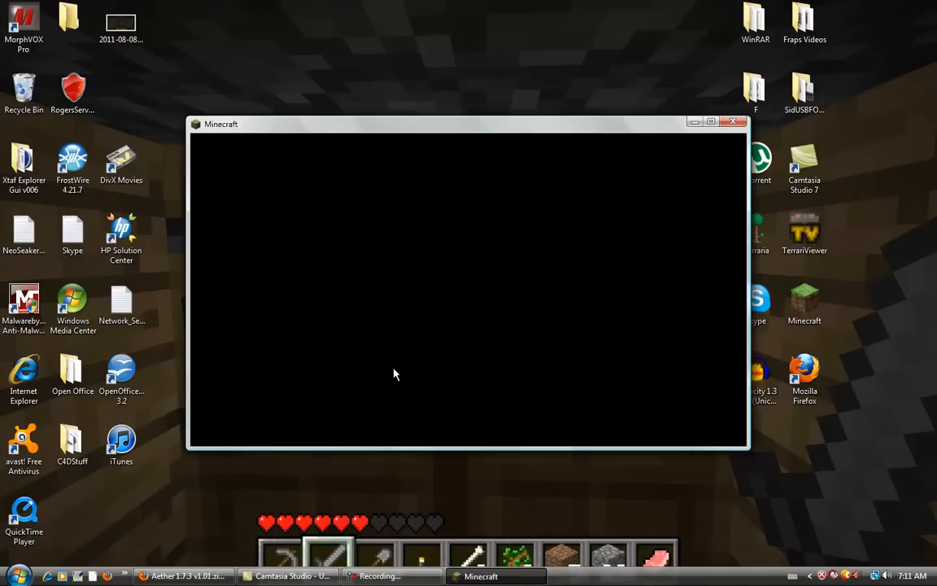
{"action": "mouse_move", "coordinate": [446, 345]}
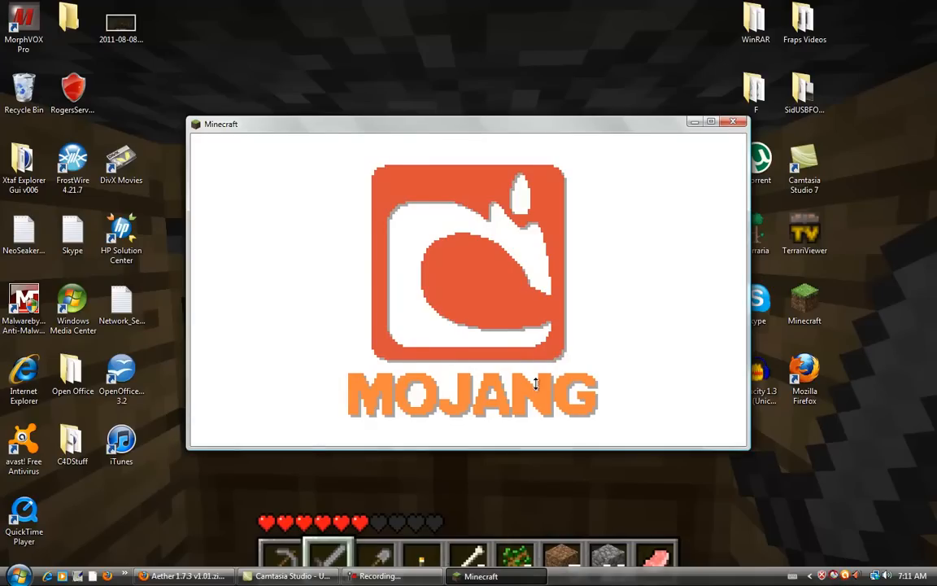
{"action": "mouse_move", "coordinate": [931, 111]}
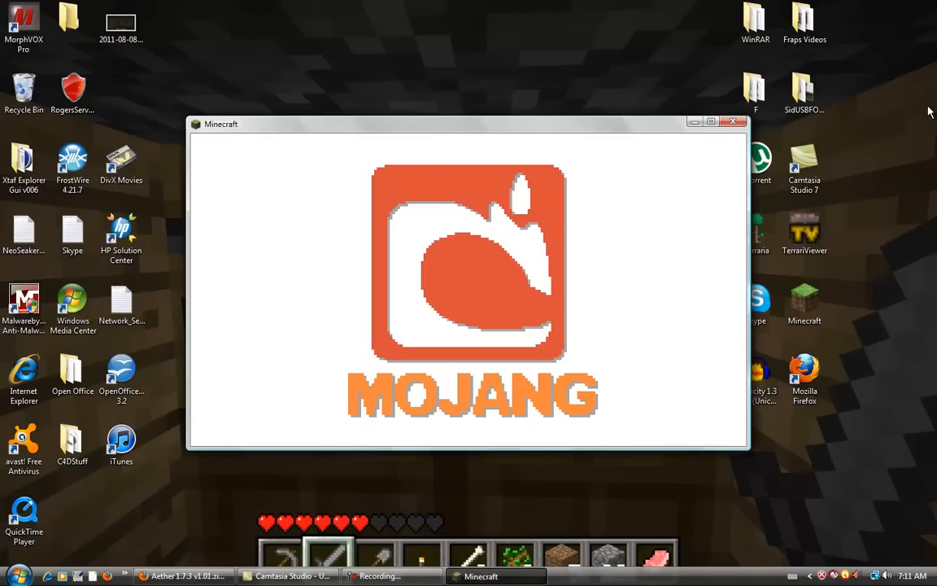
{"action": "mouse_move", "coordinate": [681, 342]}
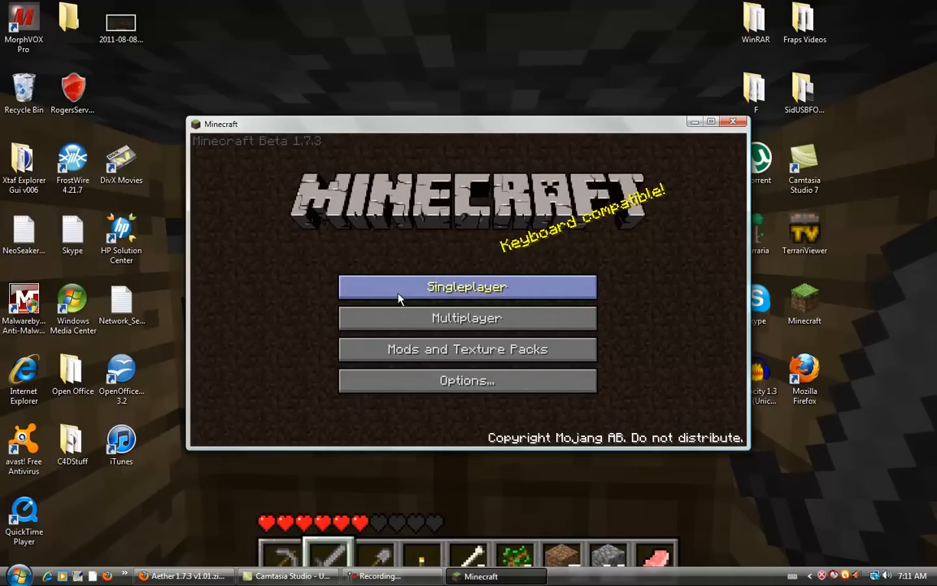
- Choose Singleplayer and play the Glacier world
{"action": "left_click", "coordinate": [467, 286]}
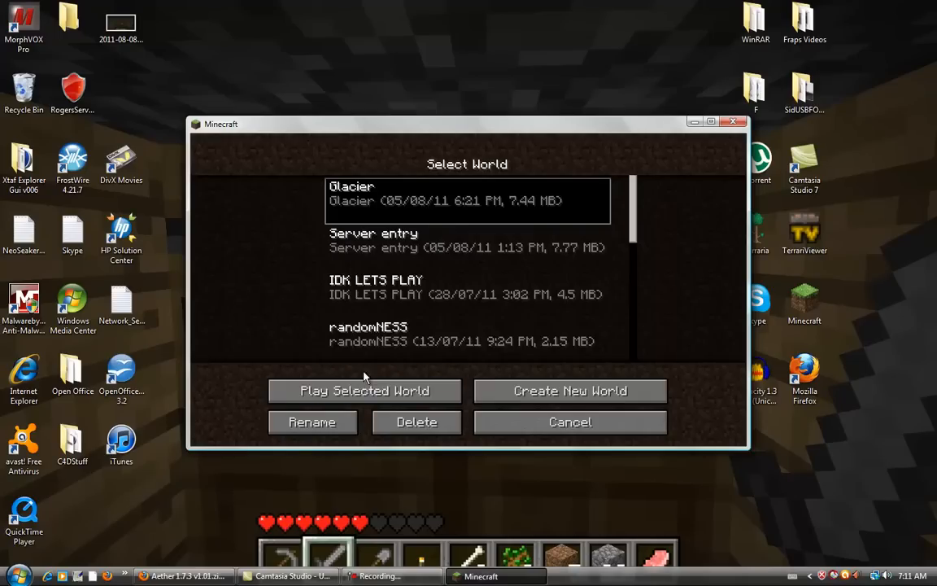
{"action": "left_click", "coordinate": [365, 390]}
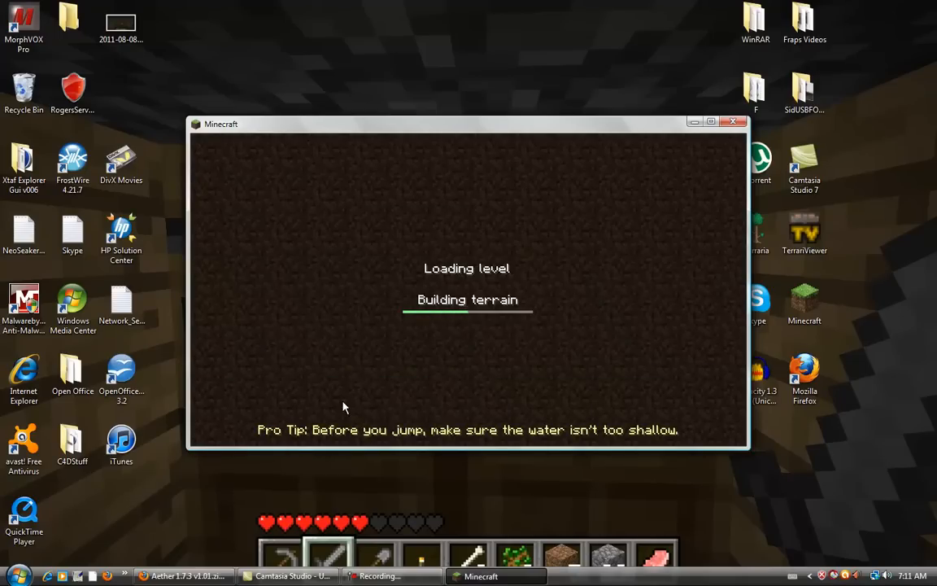